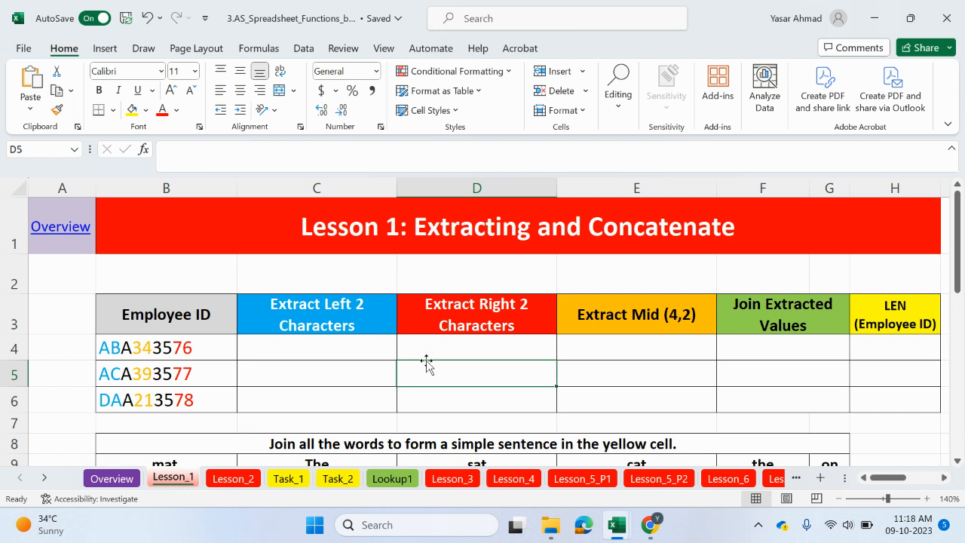
mouse_move(177, 311)
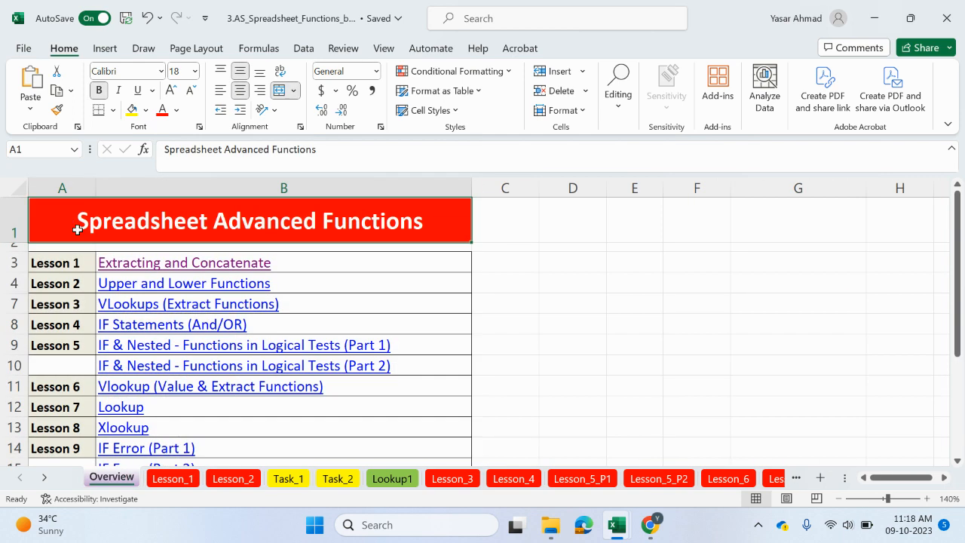
mouse_move(387, 345)
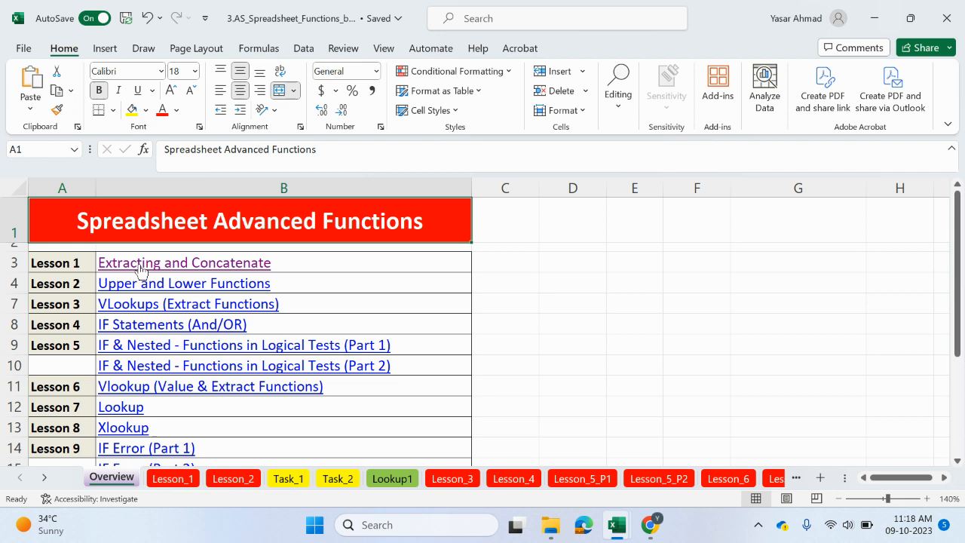
mouse_move(193, 286)
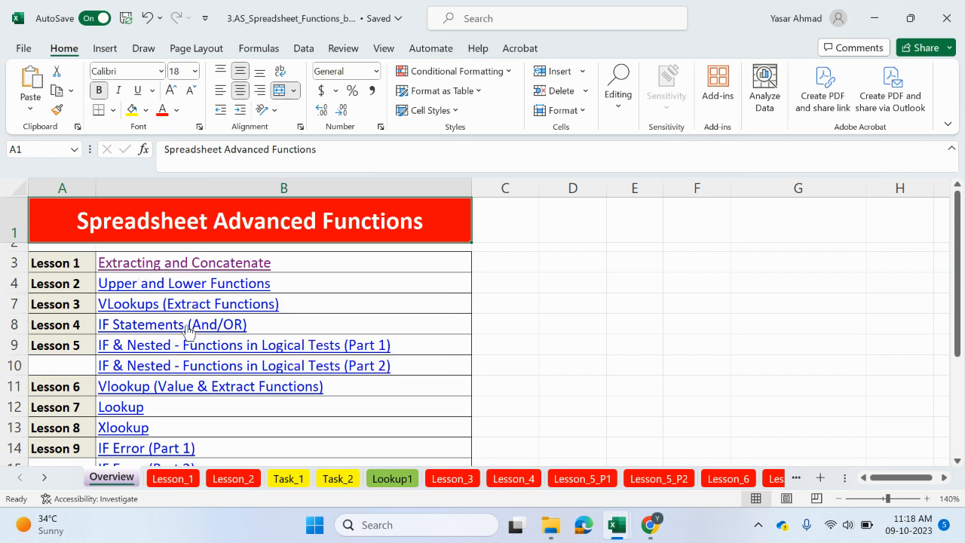
mouse_move(215, 347)
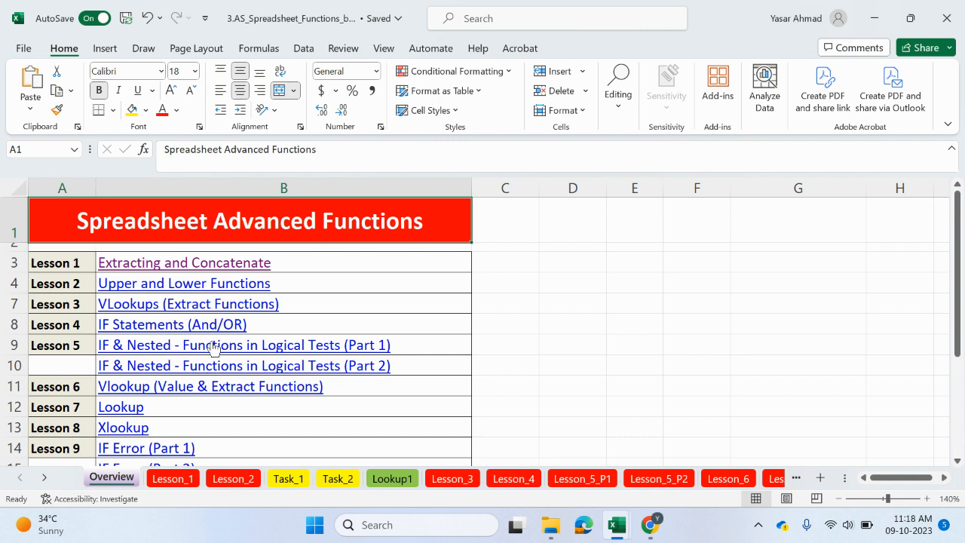
- Scroll through the Lesson_1 table to review it
scroll("down", 3)
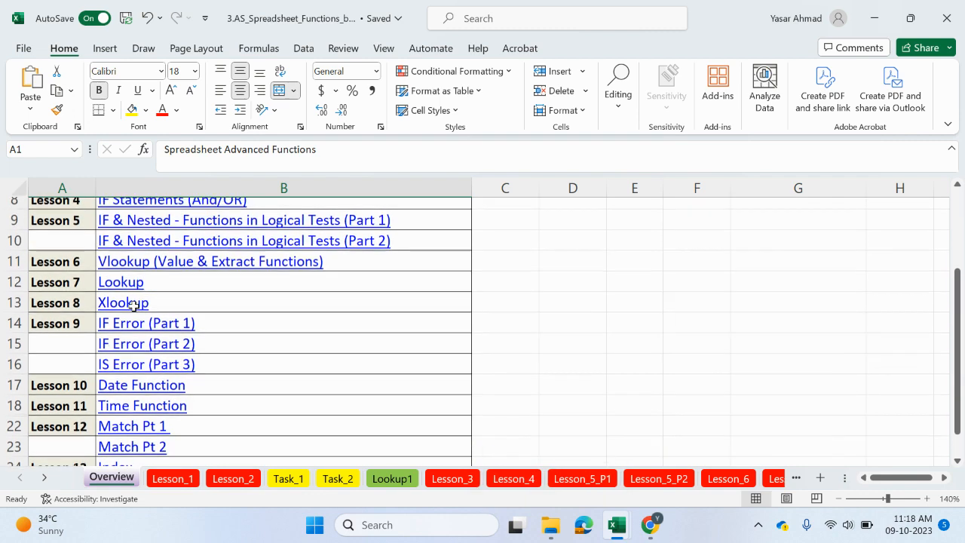
scroll("up", 3)
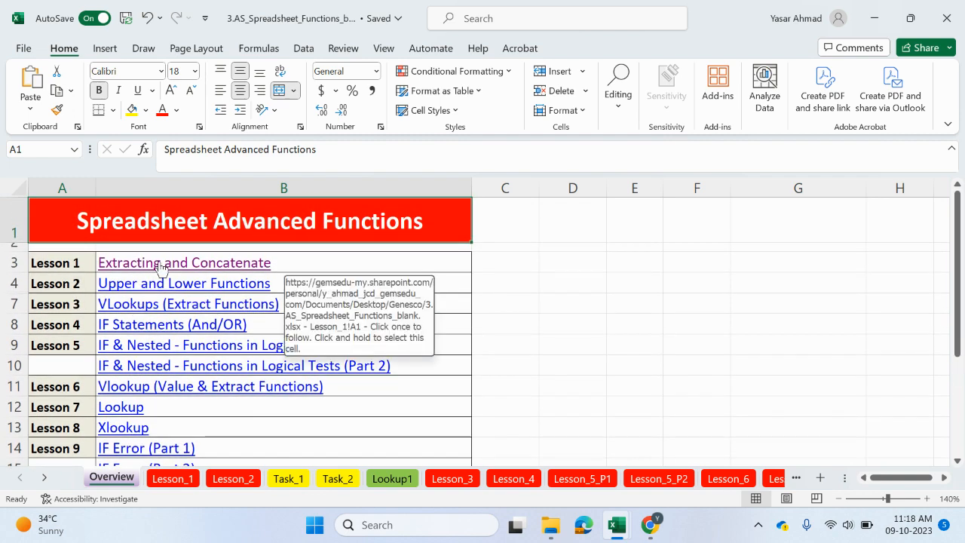
mouse_move(179, 270)
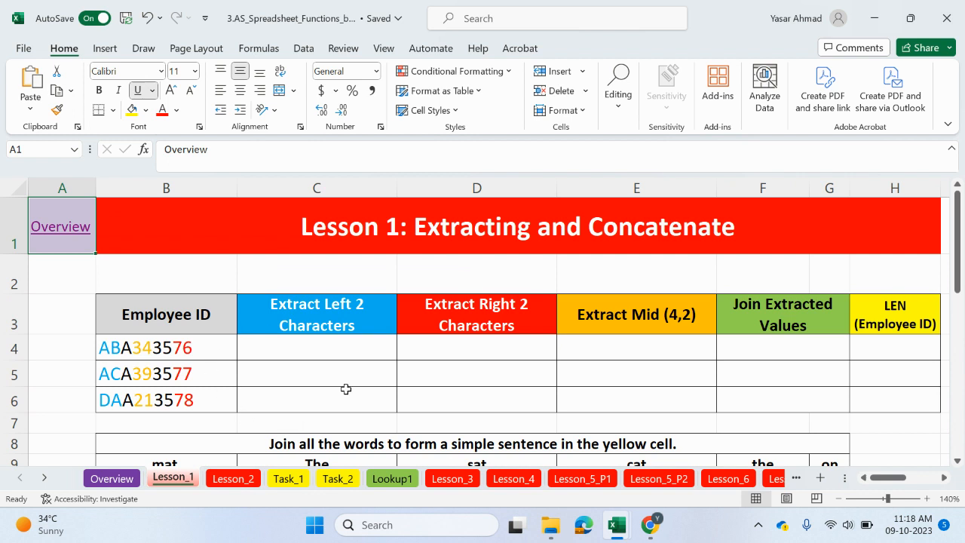
mouse_move(445, 268)
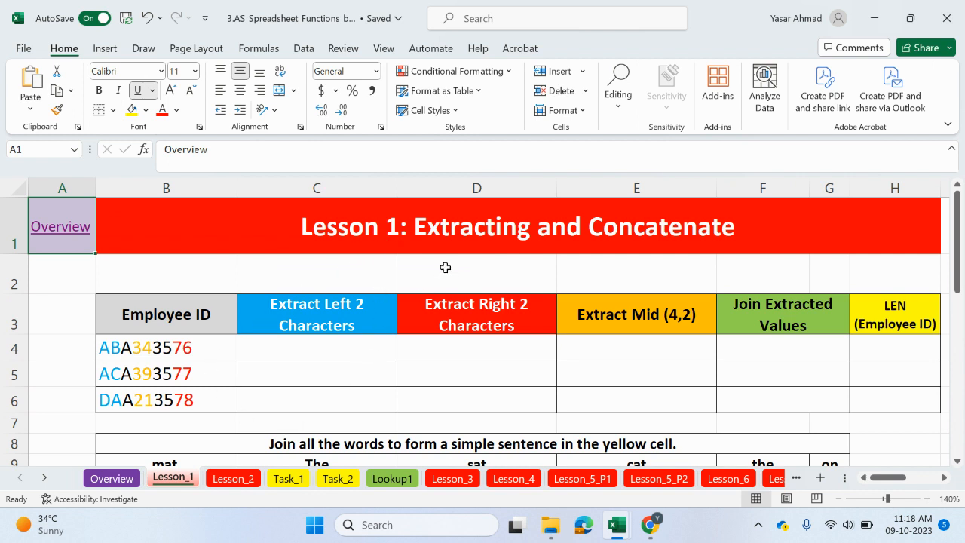
mouse_move(132, 358)
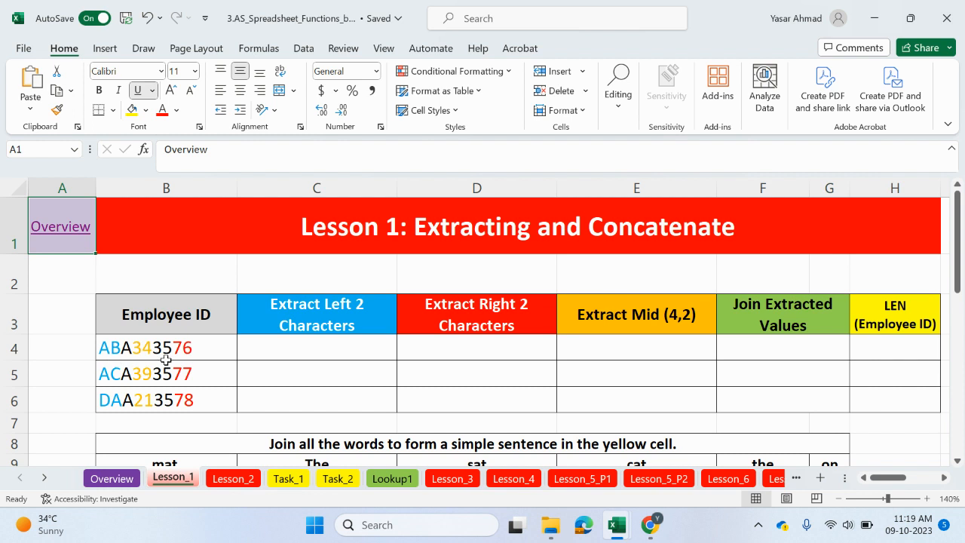
mouse_move(334, 296)
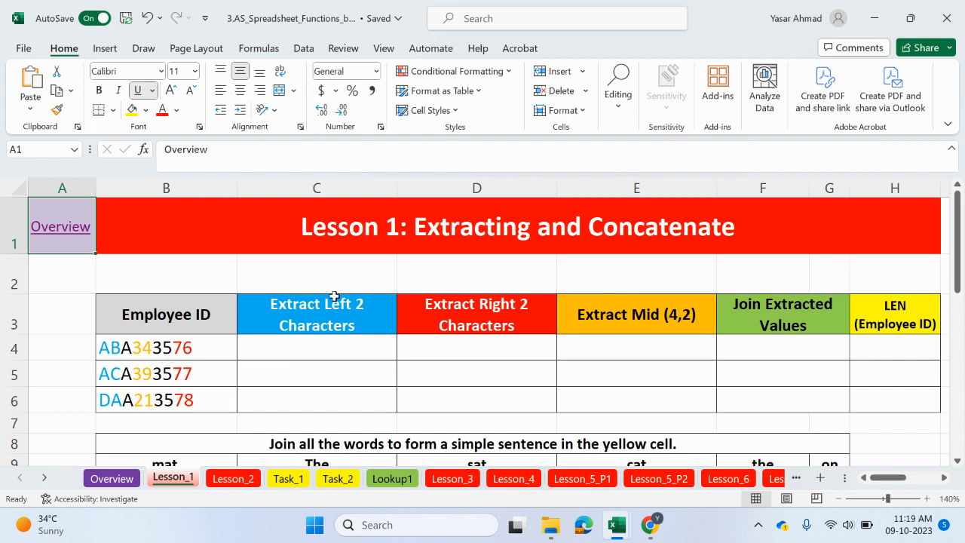
mouse_move(164, 365)
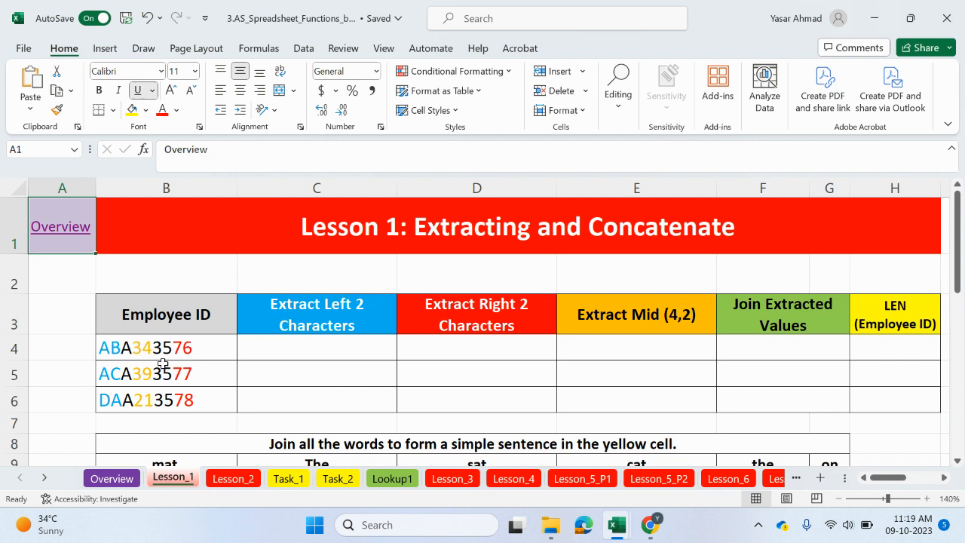
mouse_move(134, 353)
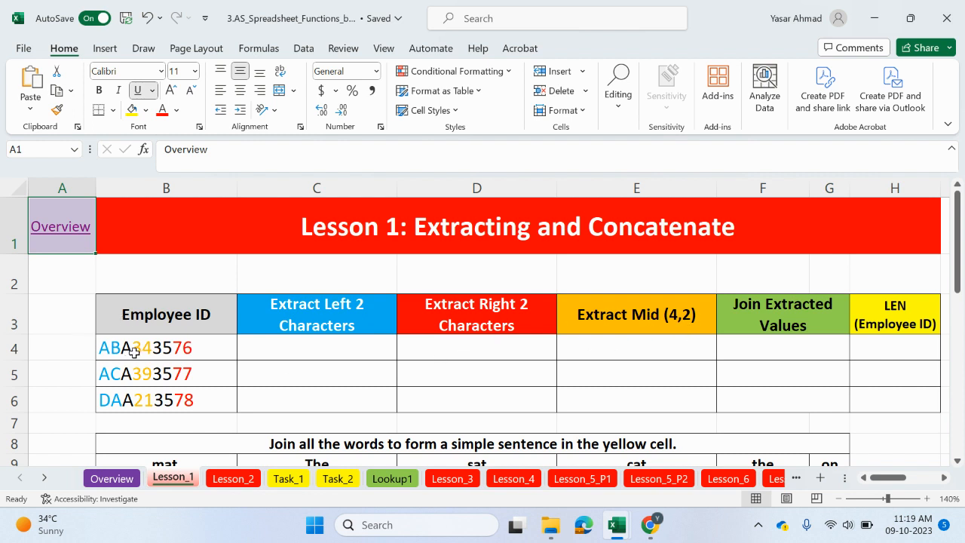
mouse_move(190, 350)
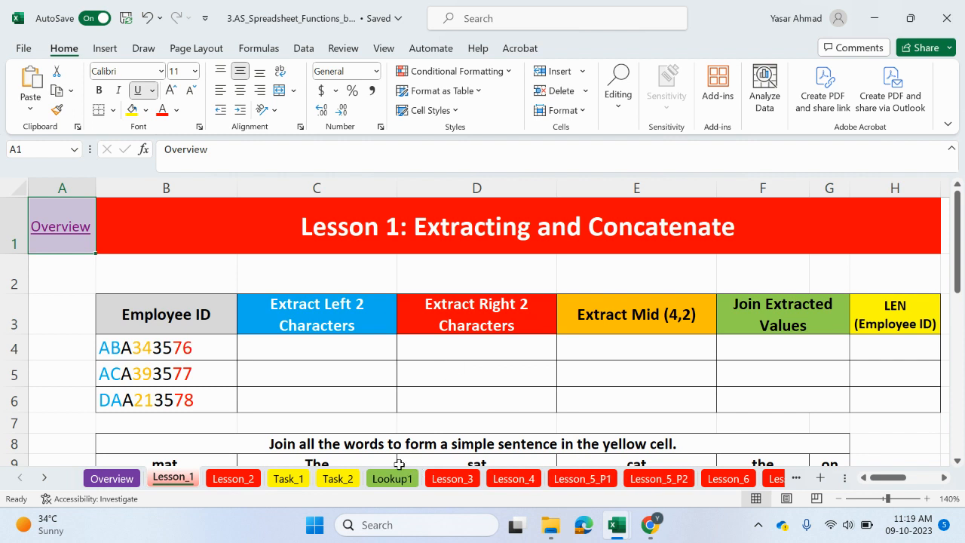
mouse_move(645, 266)
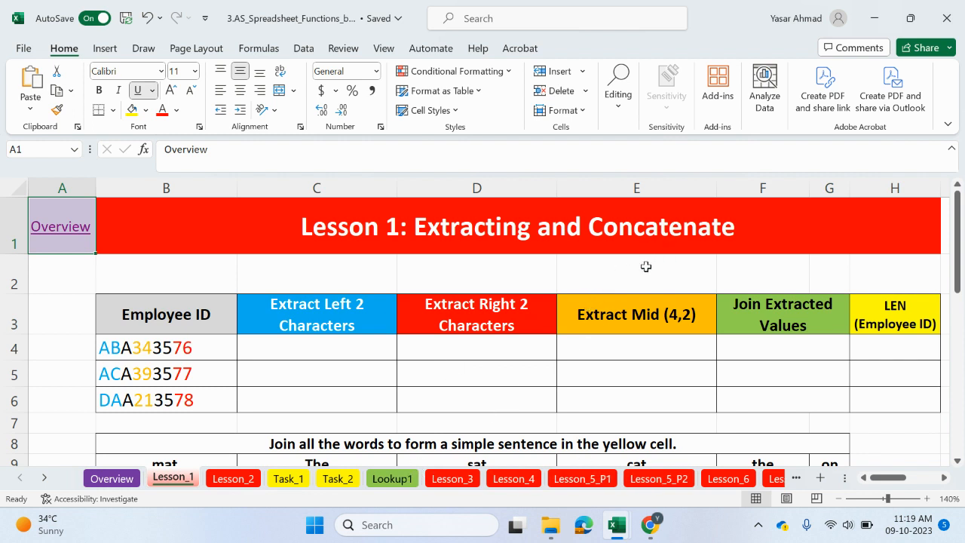
mouse_move(930, 348)
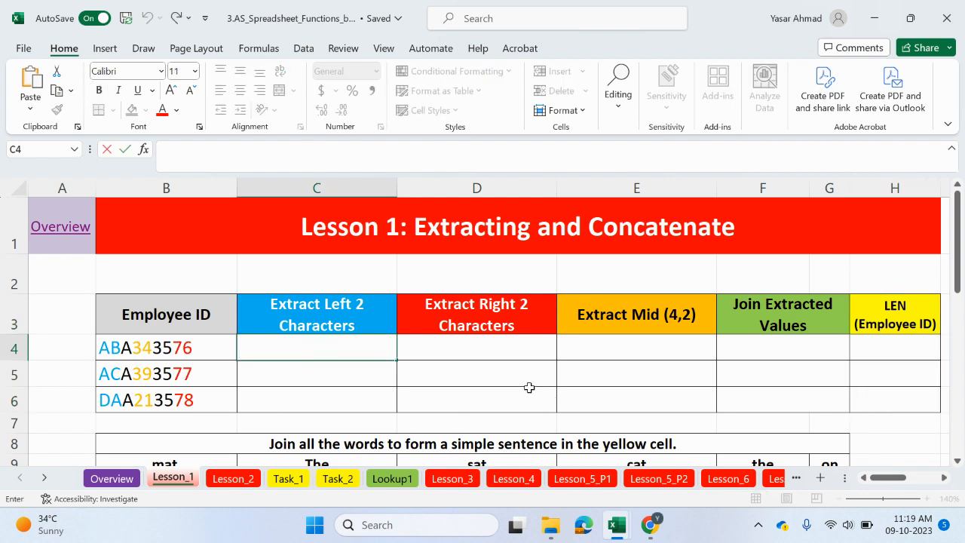
- Build =LEFT(B4,2) in C4 using the first employee ID
type("=")
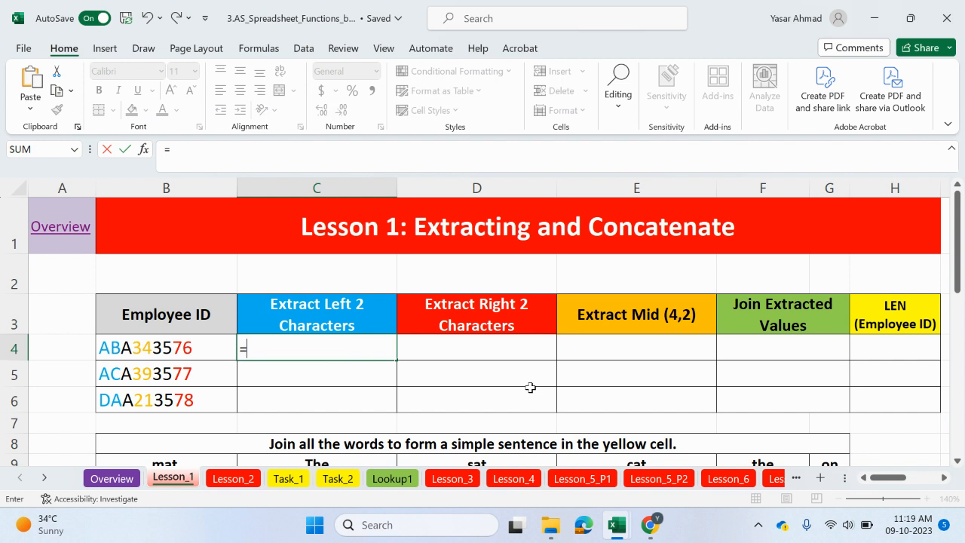
mouse_move(509, 440)
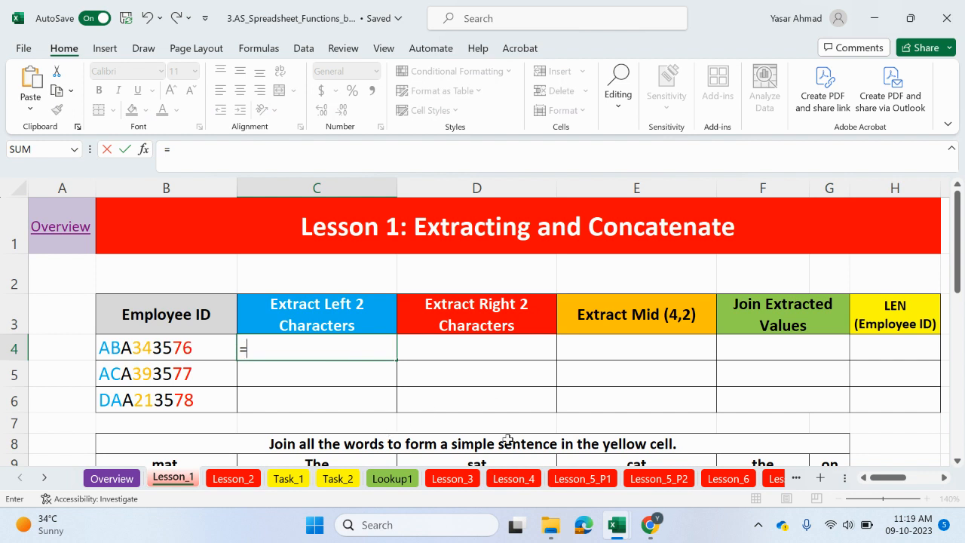
type("le")
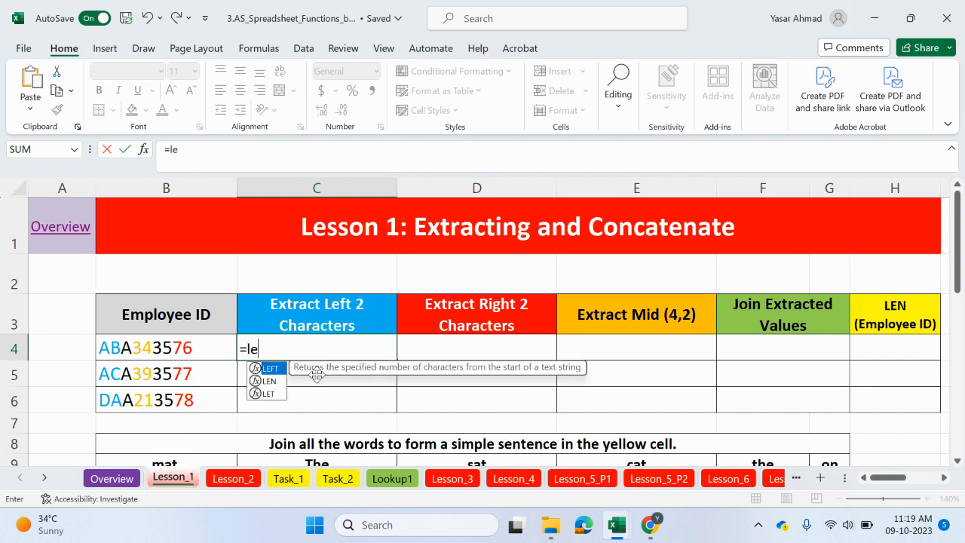
mouse_move(350, 375)
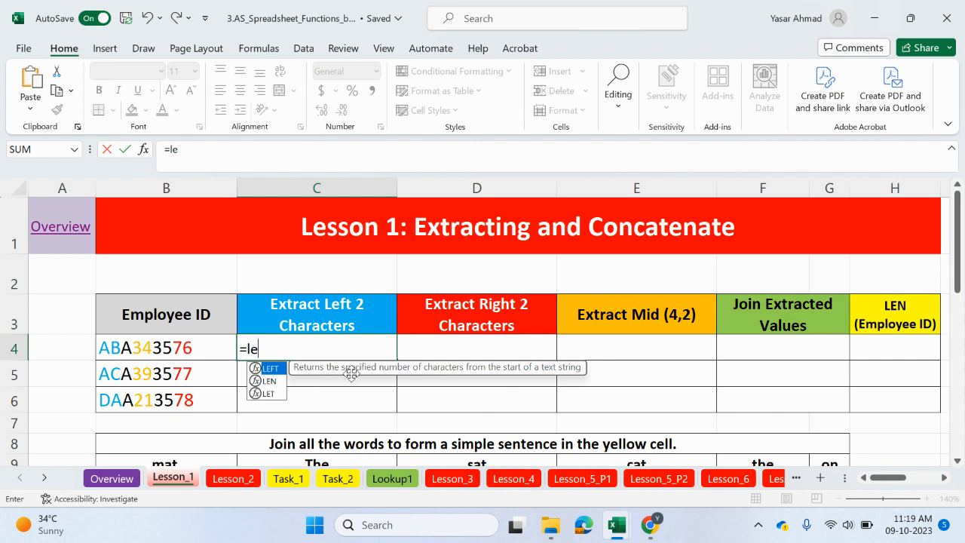
mouse_move(520, 381)
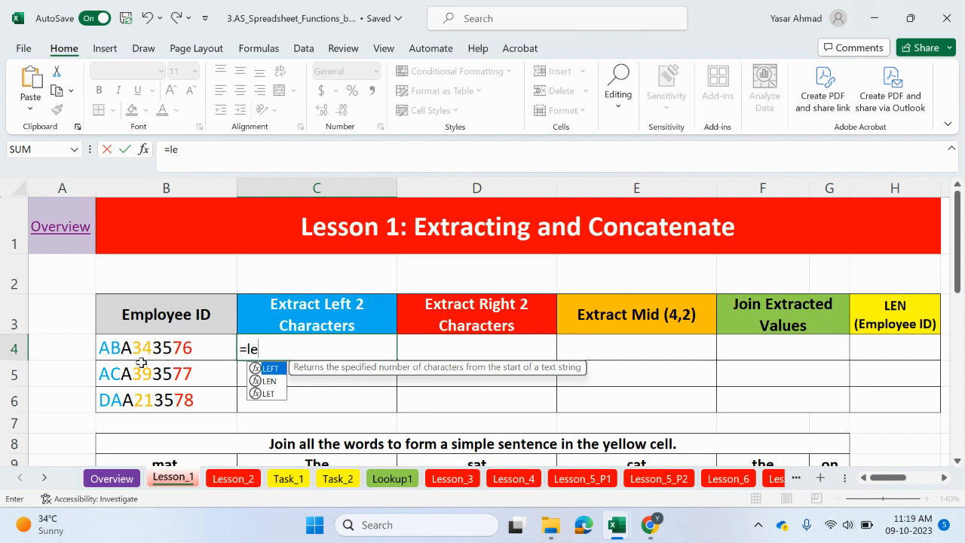
type("LEFT(")
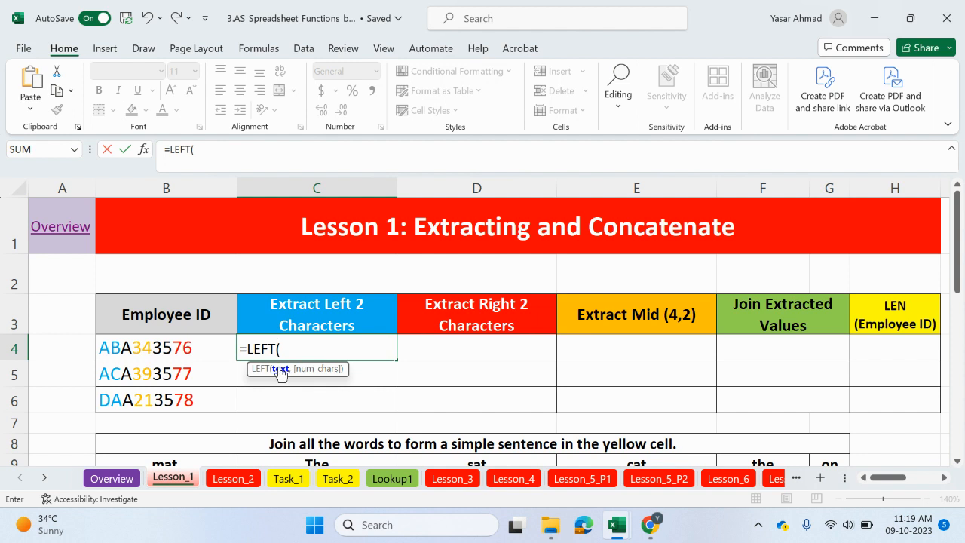
left_click(165, 348)
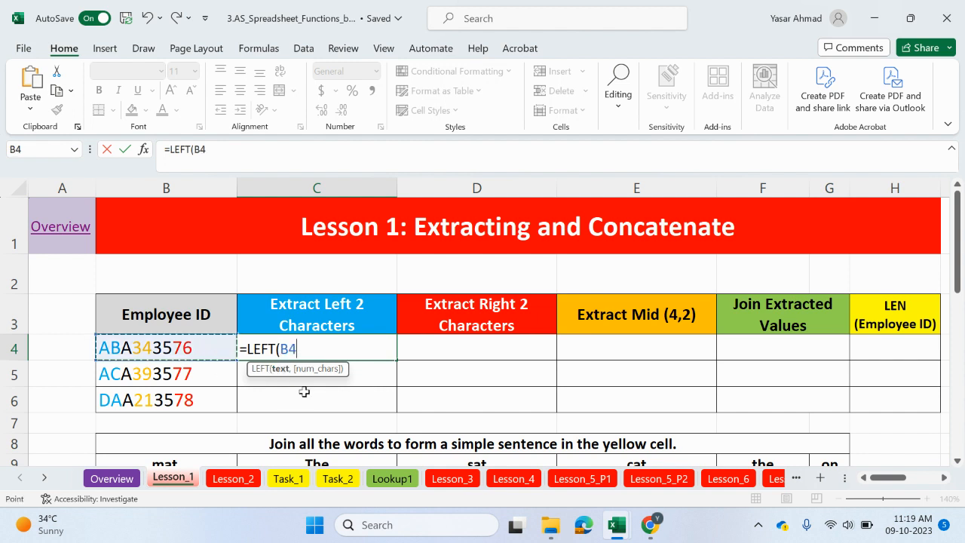
type(",")
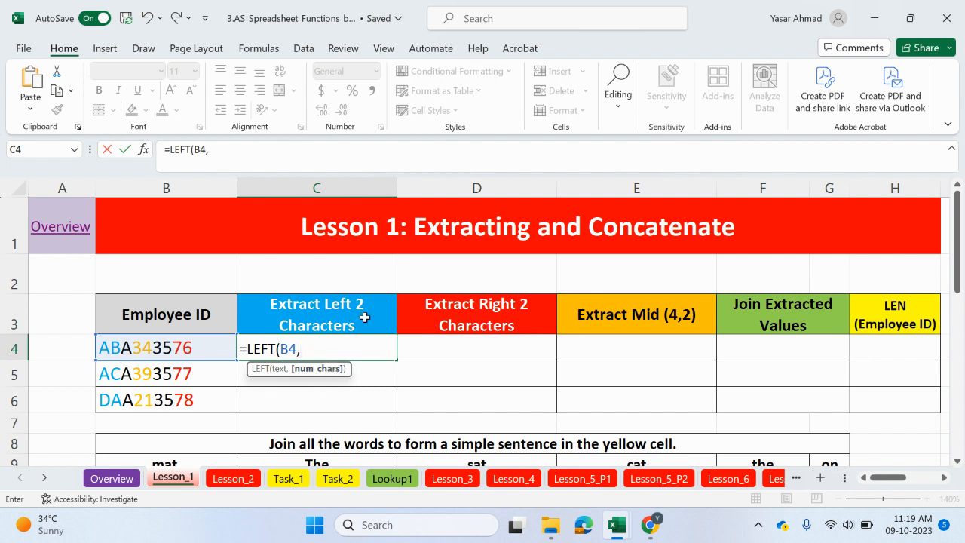
type("2")
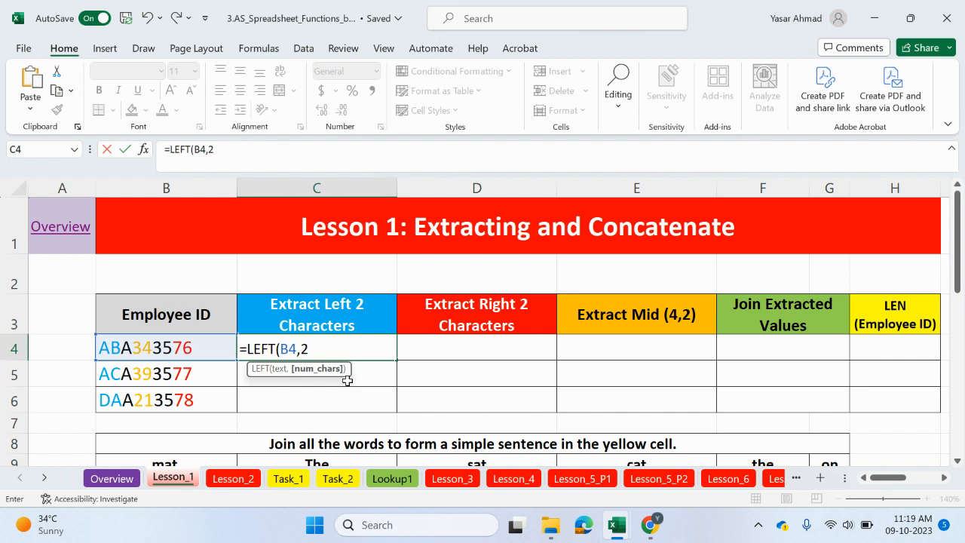
type(")")
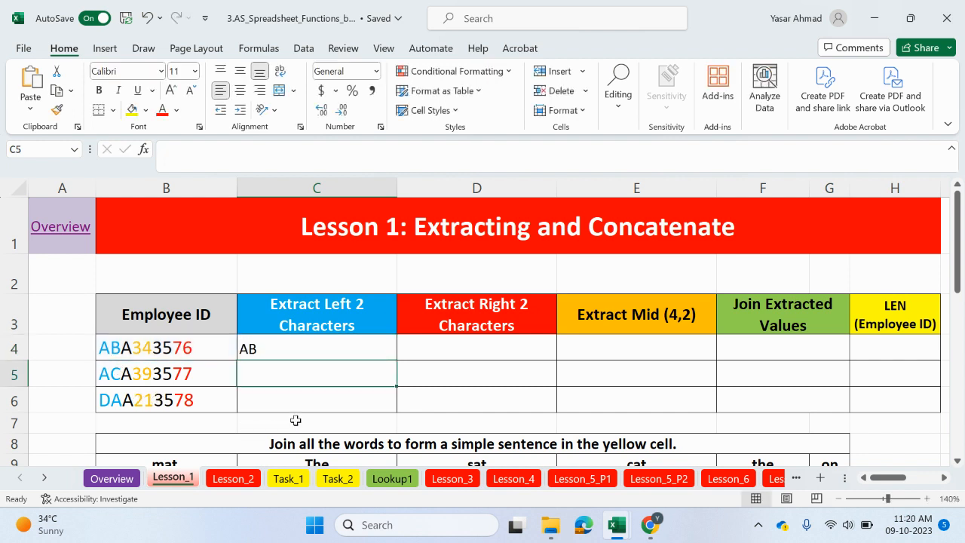
- Retype the formula as =LEFT(B4,3), then change the length back to 2
type("=LEFT(B4,2)")
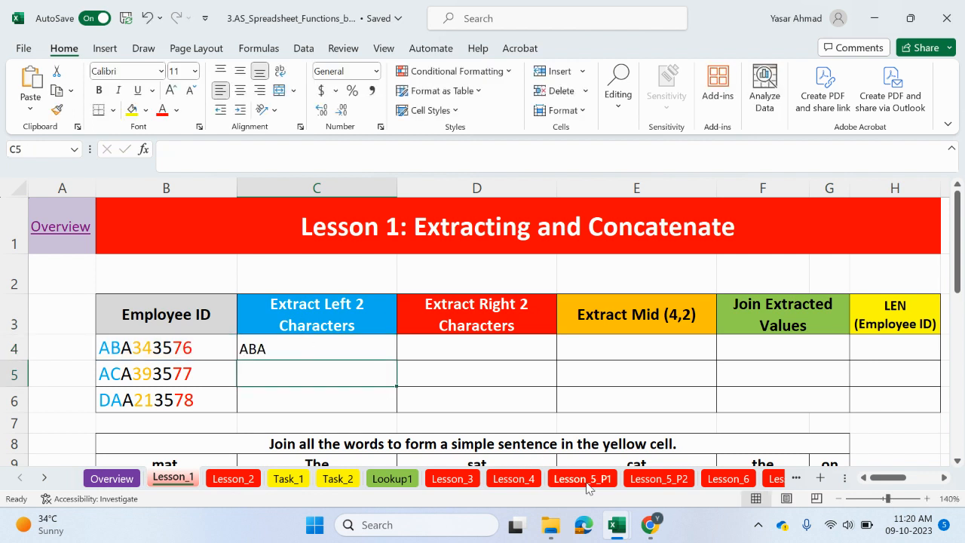
type("=LEFT(B4,3)")
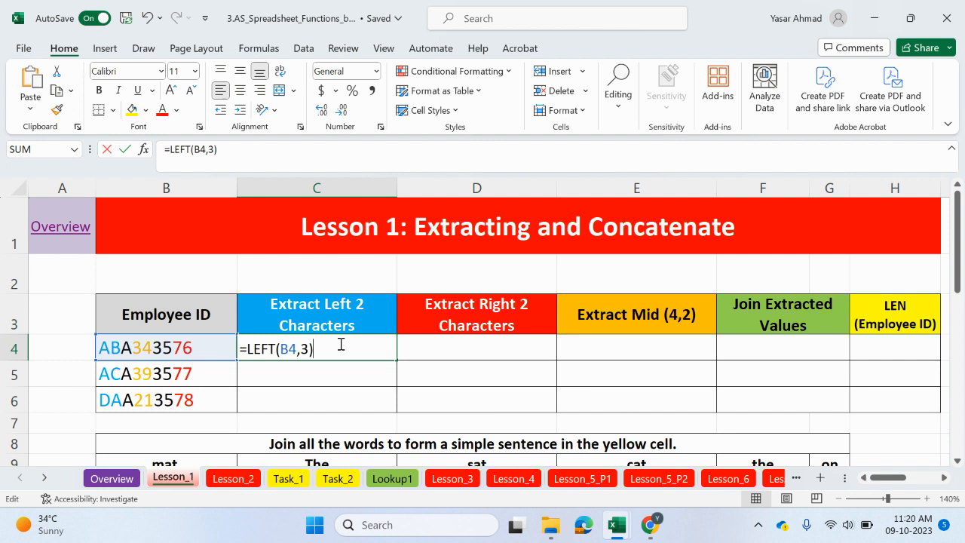
type("2")
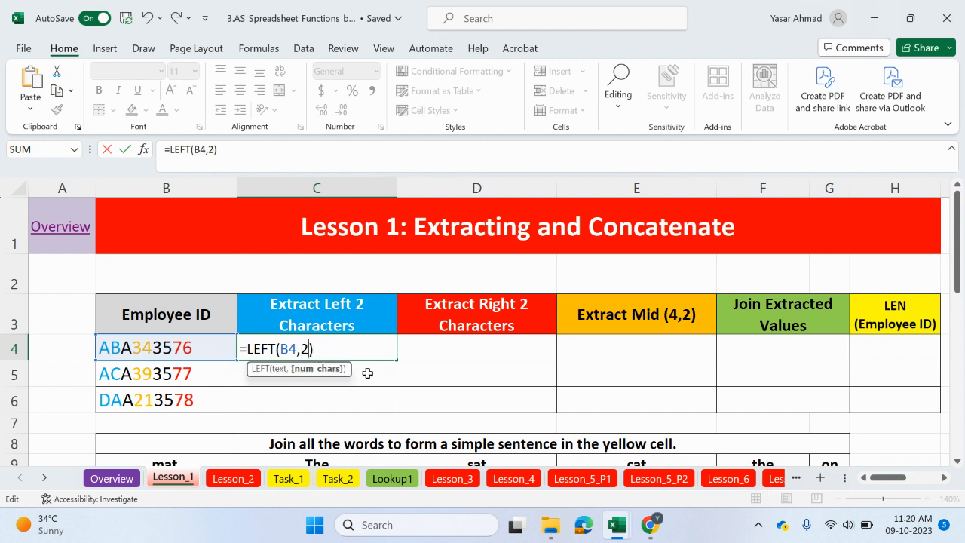
- Commit =LEFT(B4,2) in C4 and fill it down to C6
key("Enter")
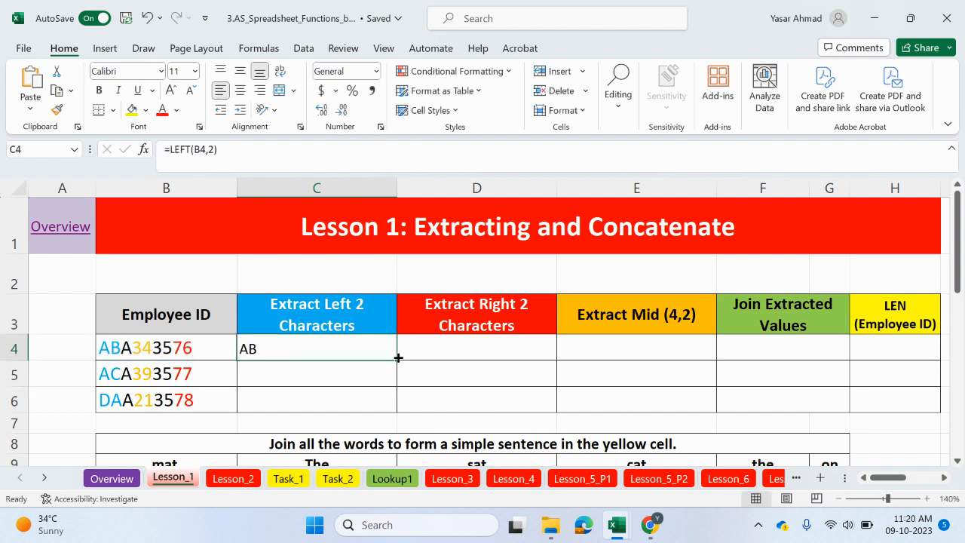
left_click_drag(399, 358, 399, 409)
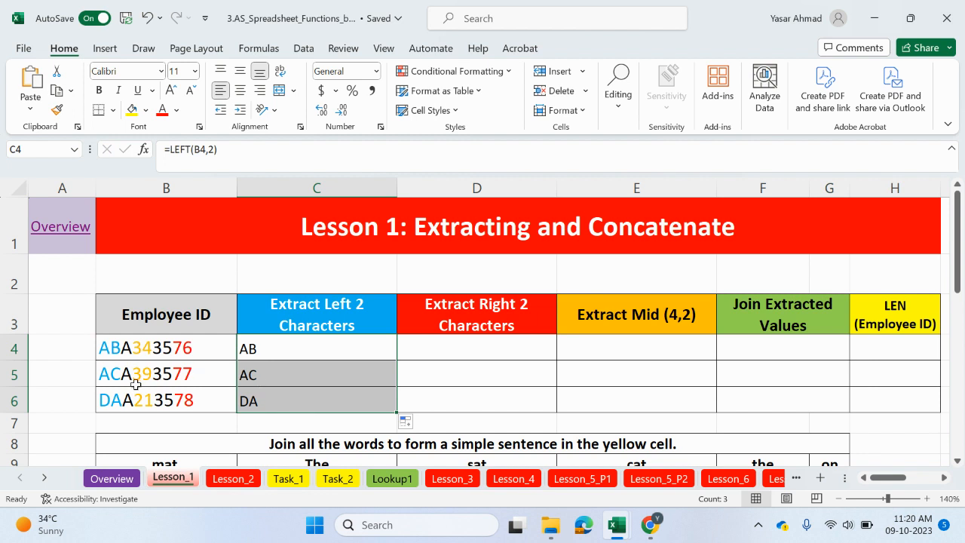
mouse_move(497, 352)
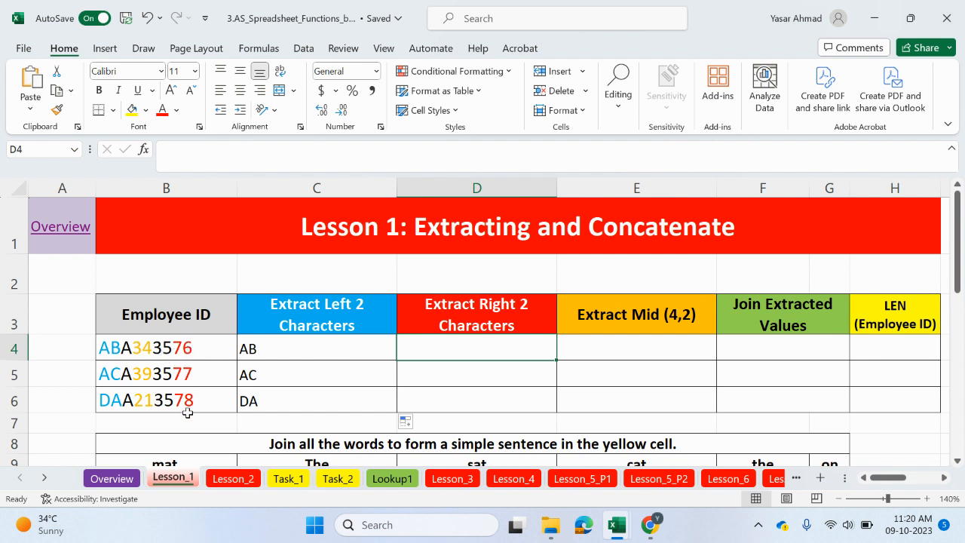
- Enter =RIGHT(B4,2) in D4 to take the ID's last two characters
type("=")
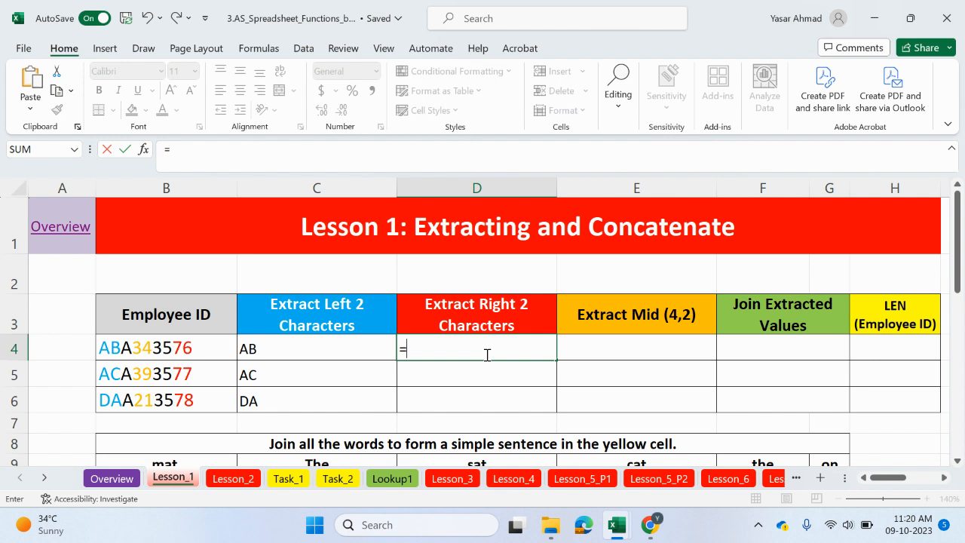
type("rig")
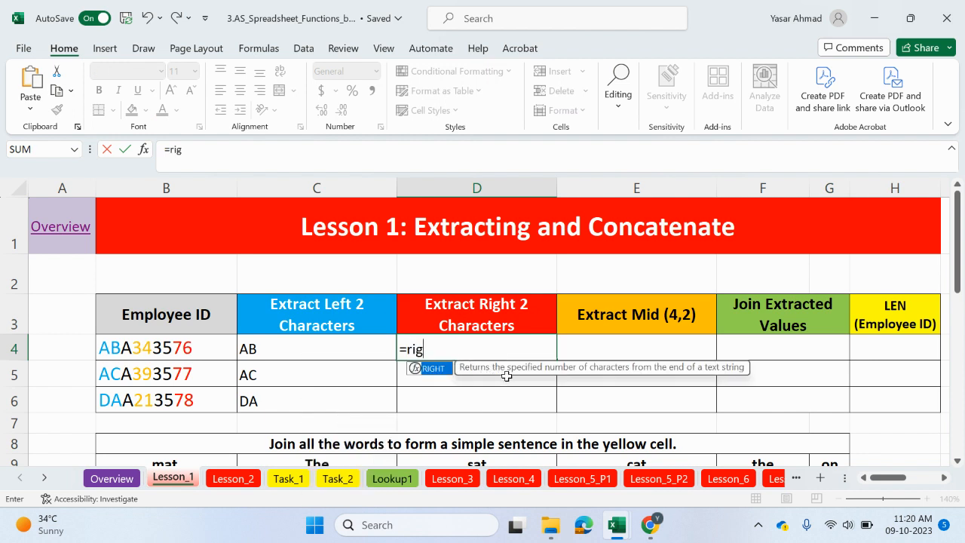
mouse_move(702, 370)
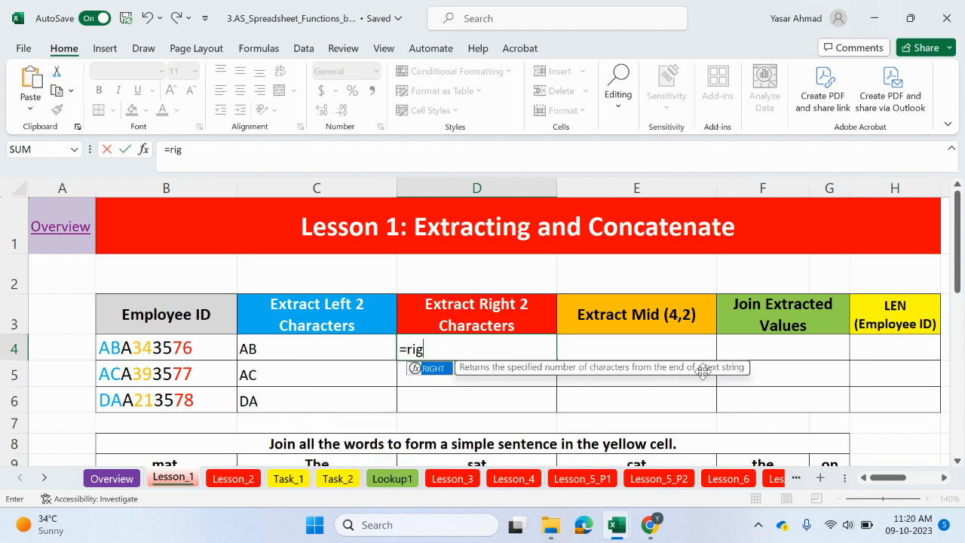
type("RIGHT(")
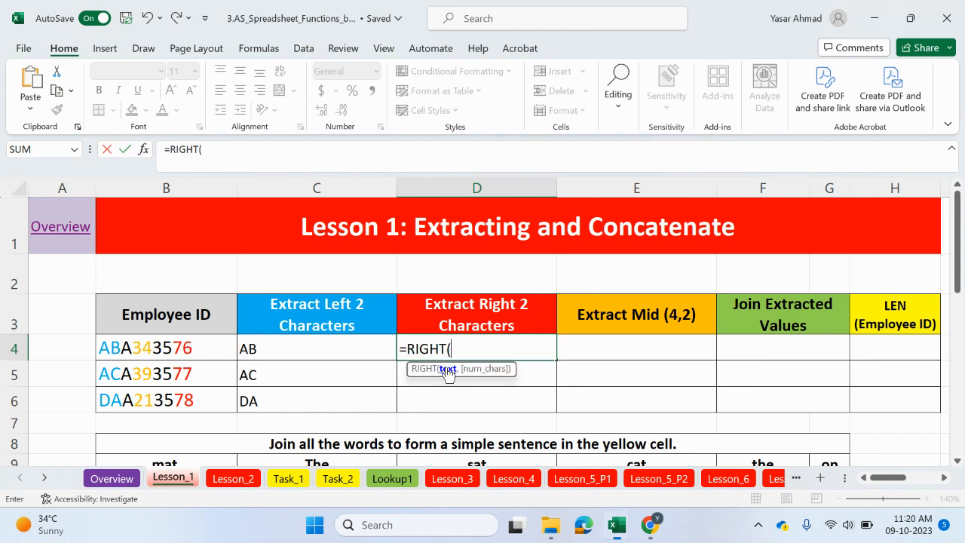
mouse_move(201, 364)
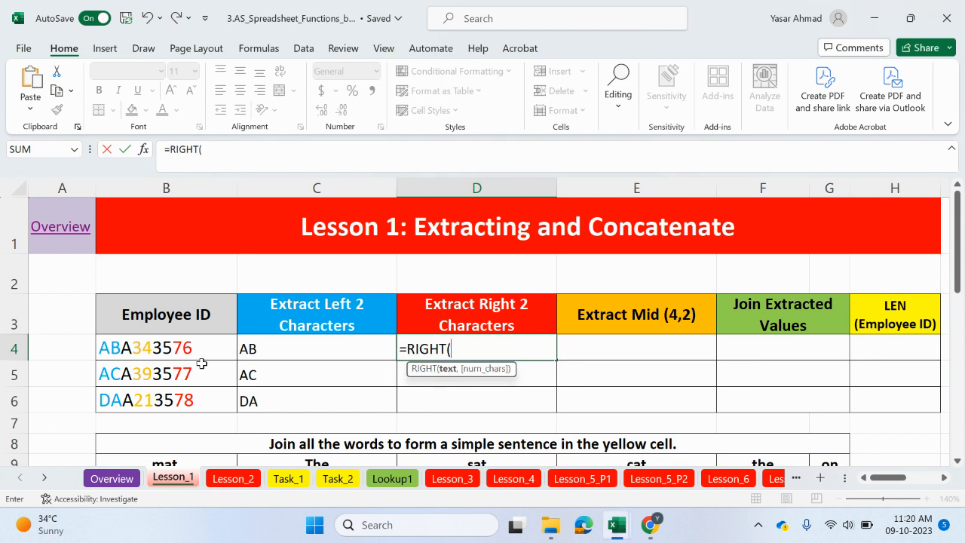
left_click(166, 348)
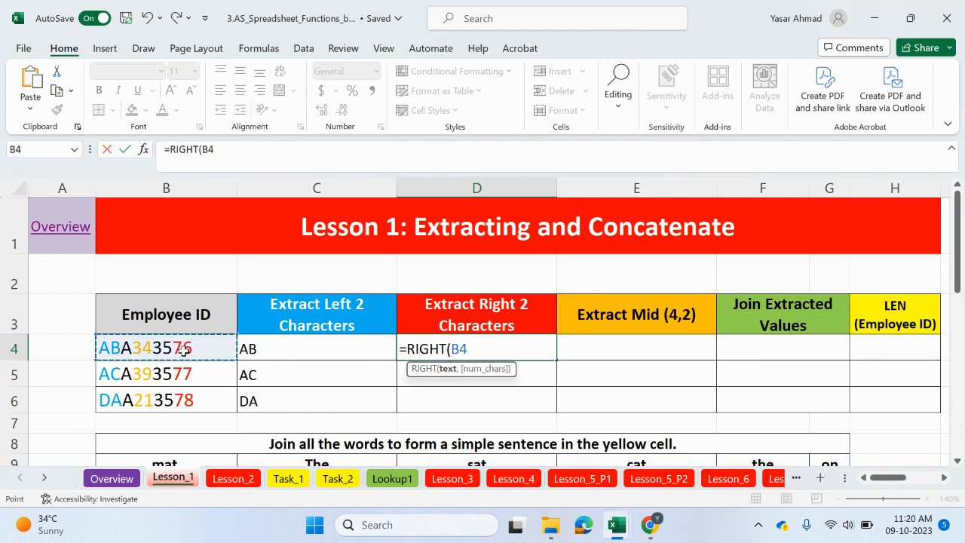
type(",")
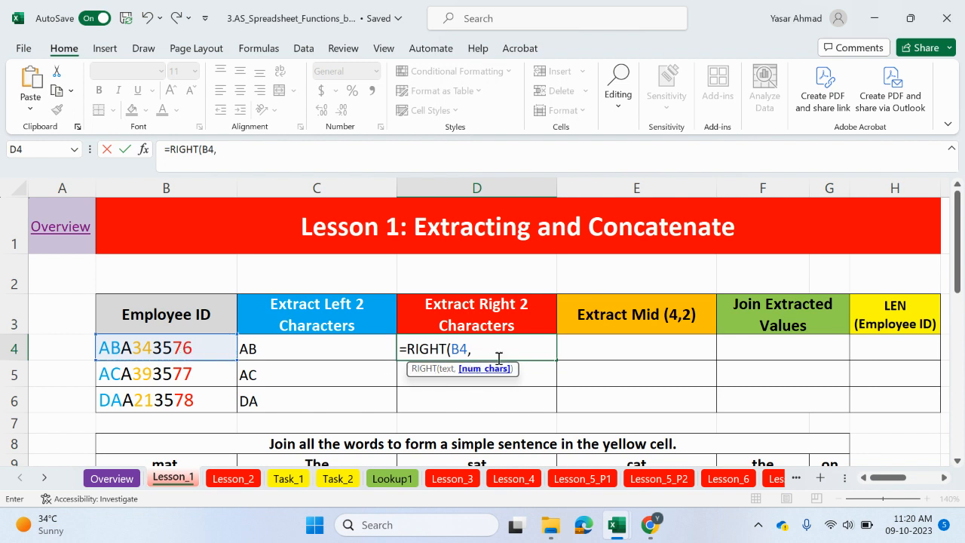
type("2")
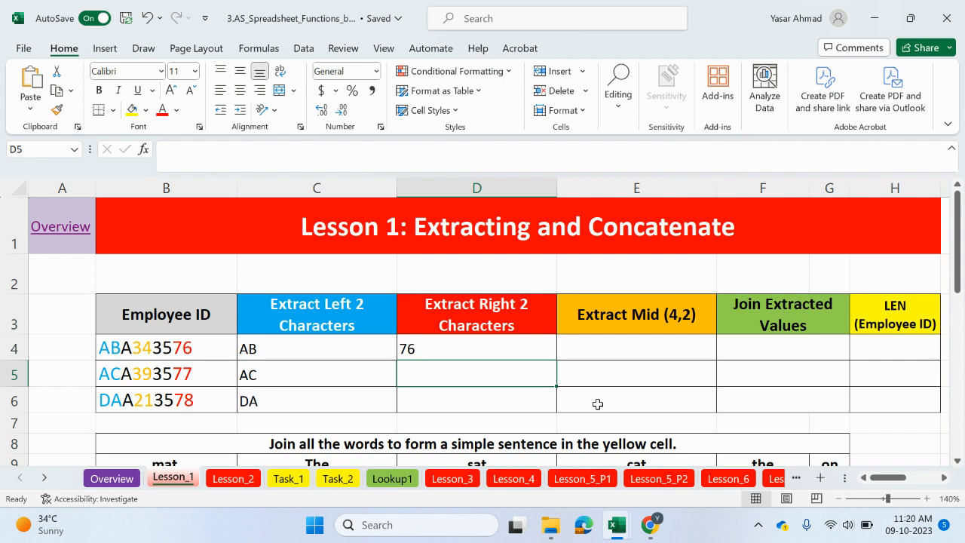
- Fill the RIGHT formula from D4 down to D6, giving 76, 77 and 78
left_click(476, 347)
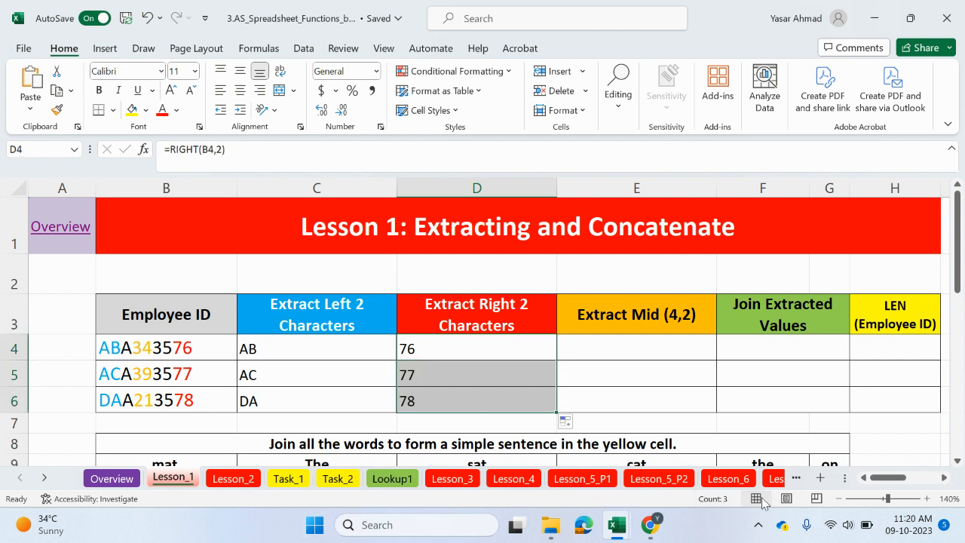
left_click_drag(875, 477, 893, 477)
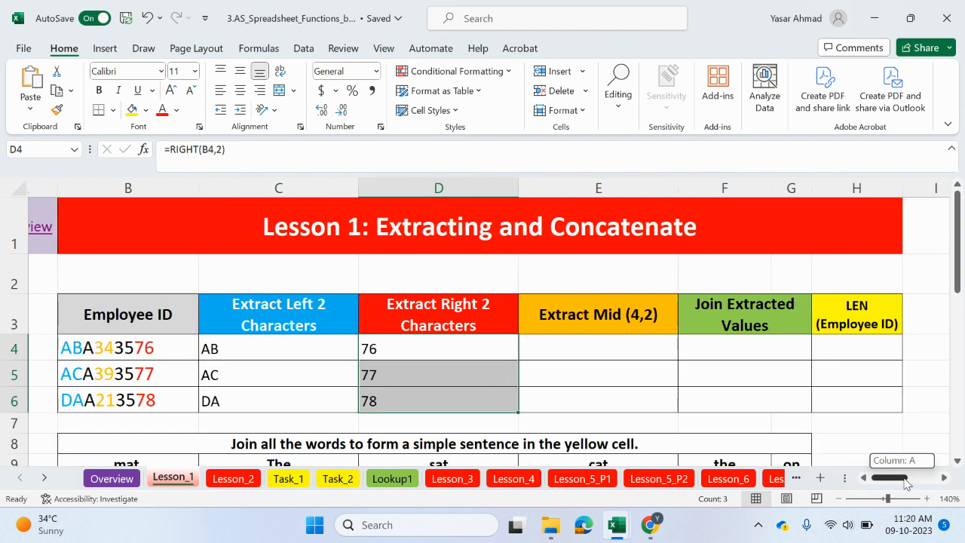
- Type =MID(B4,4,2) in E4 for the employee ID's middle two characters
left_click(598, 348)
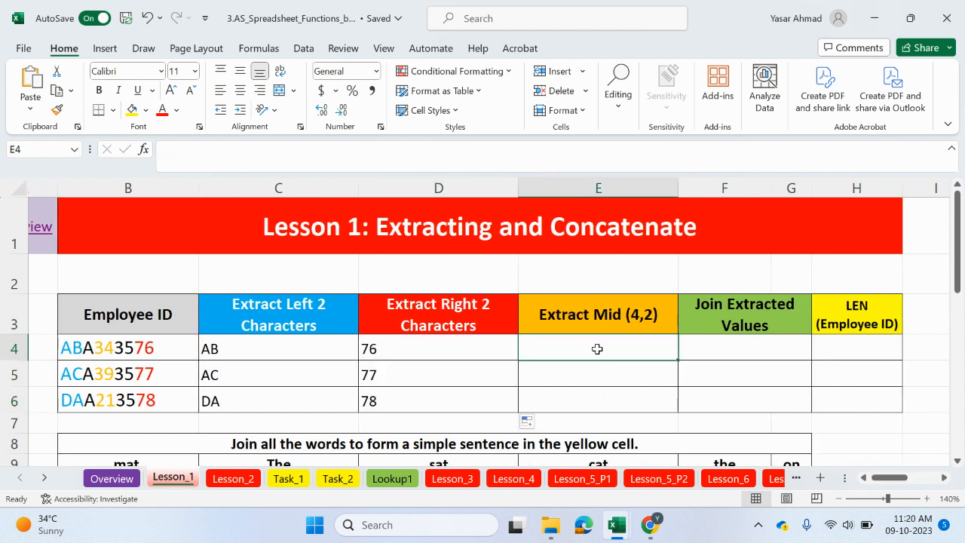
mouse_move(604, 337)
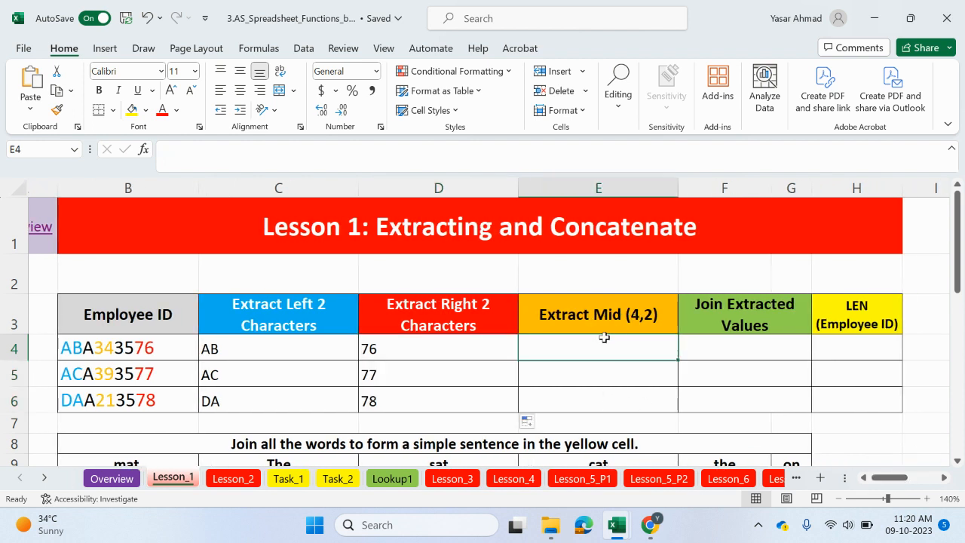
type("=m")
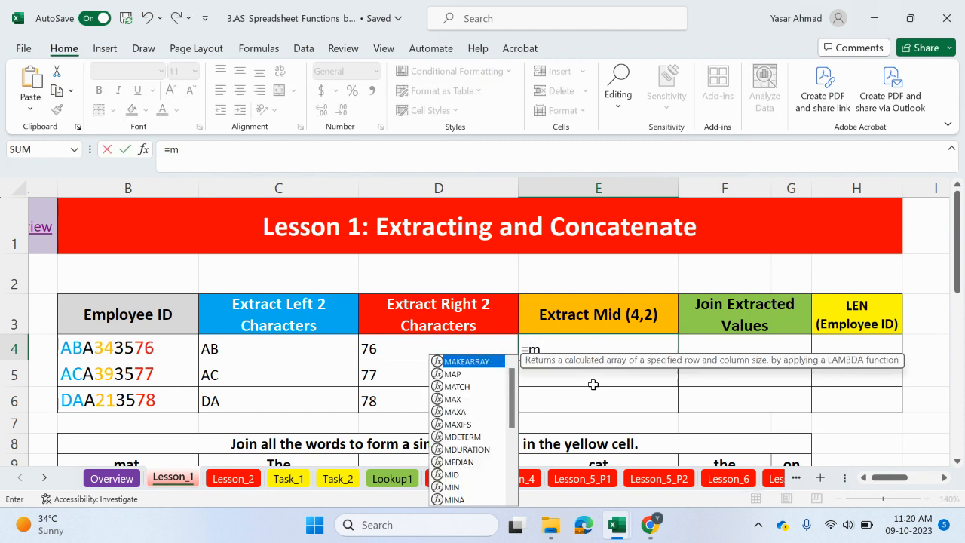
type("i")
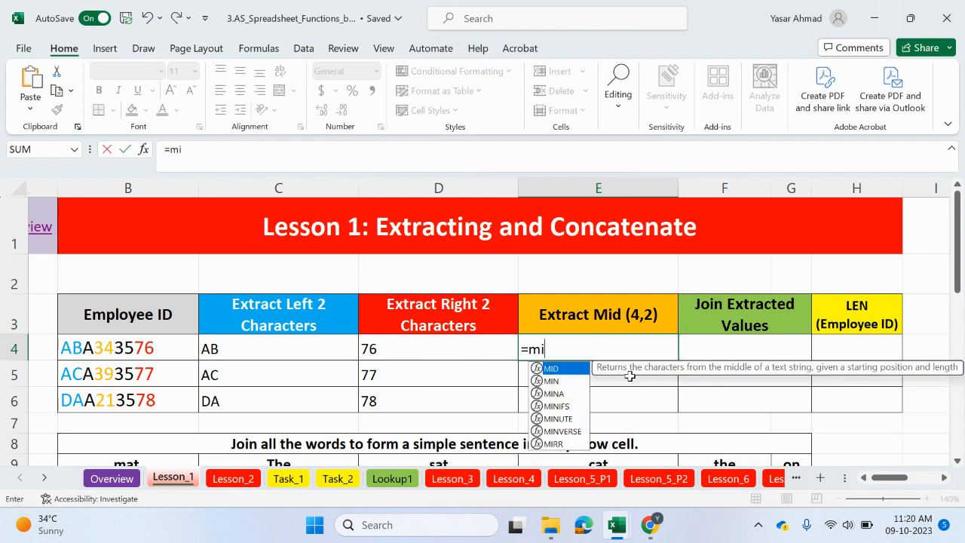
mouse_move(684, 378)
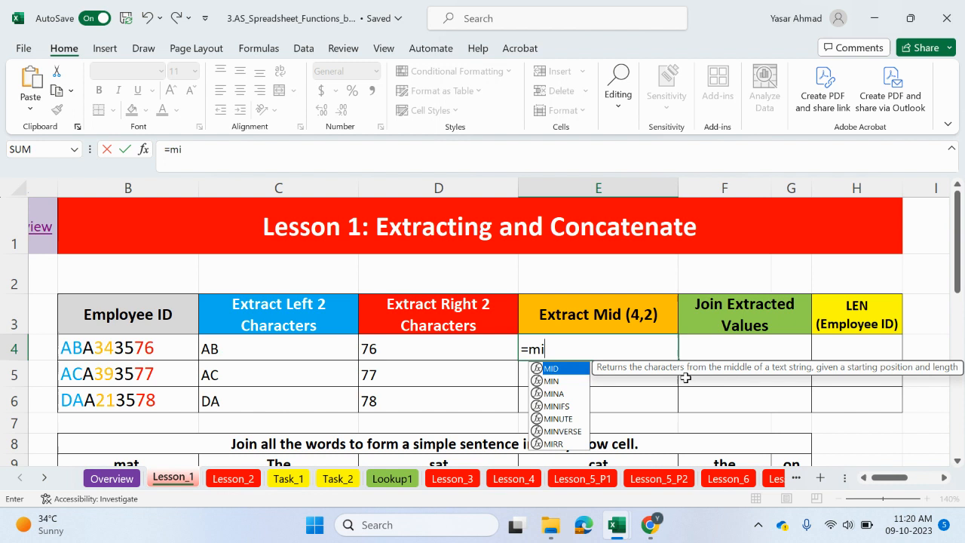
mouse_move(661, 379)
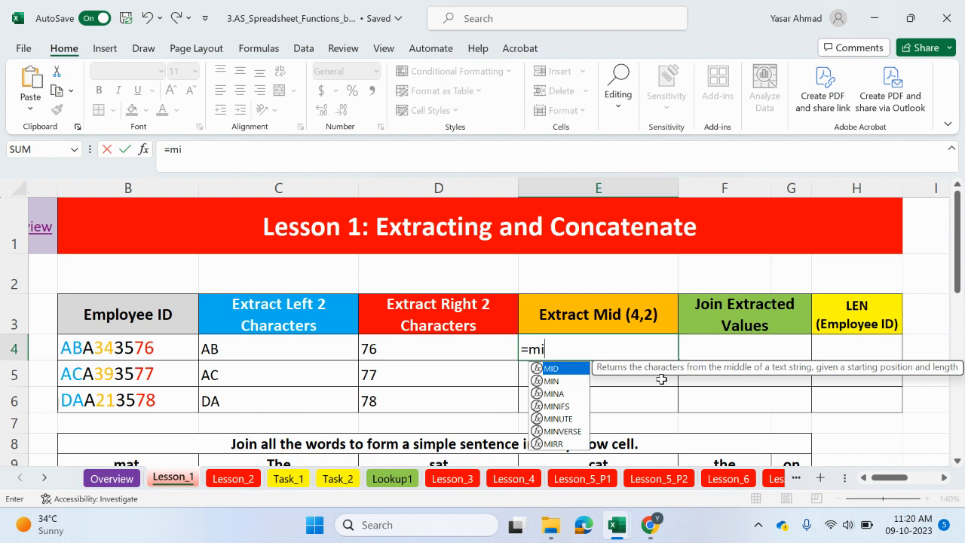
mouse_move(784, 371)
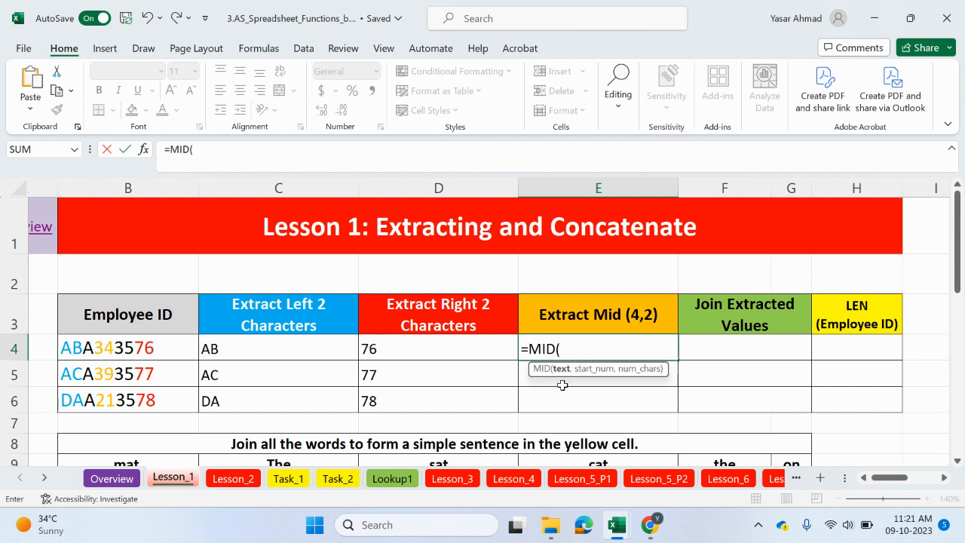
mouse_move(117, 347)
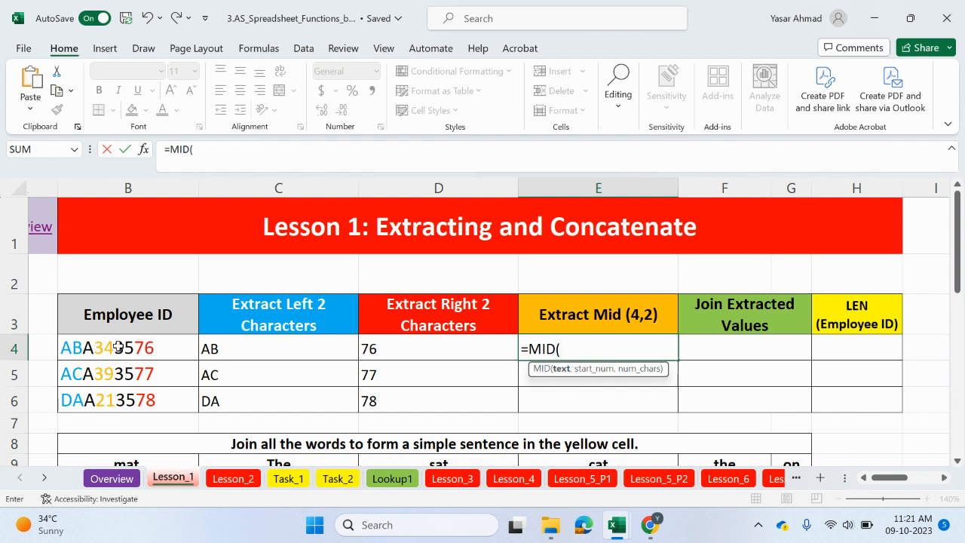
left_click(128, 348)
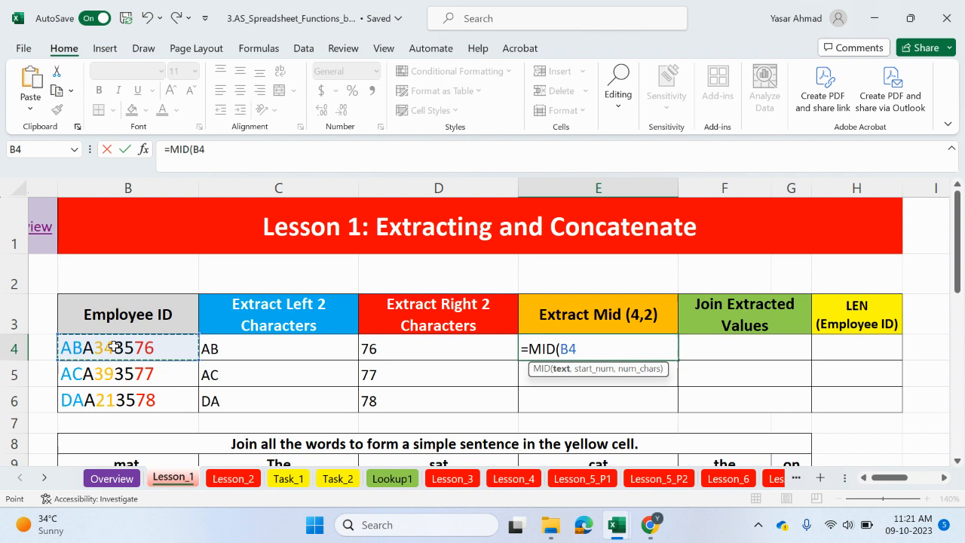
type(",")
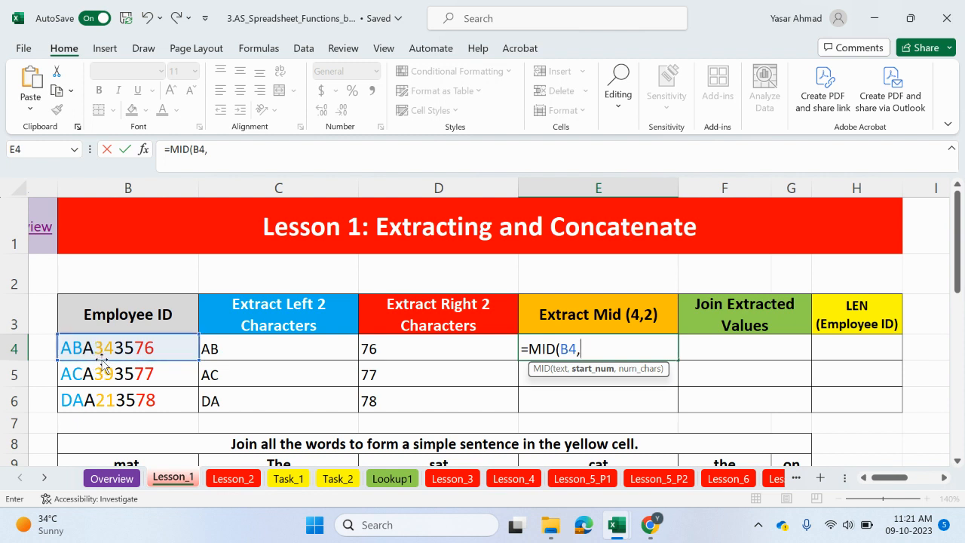
mouse_move(560, 375)
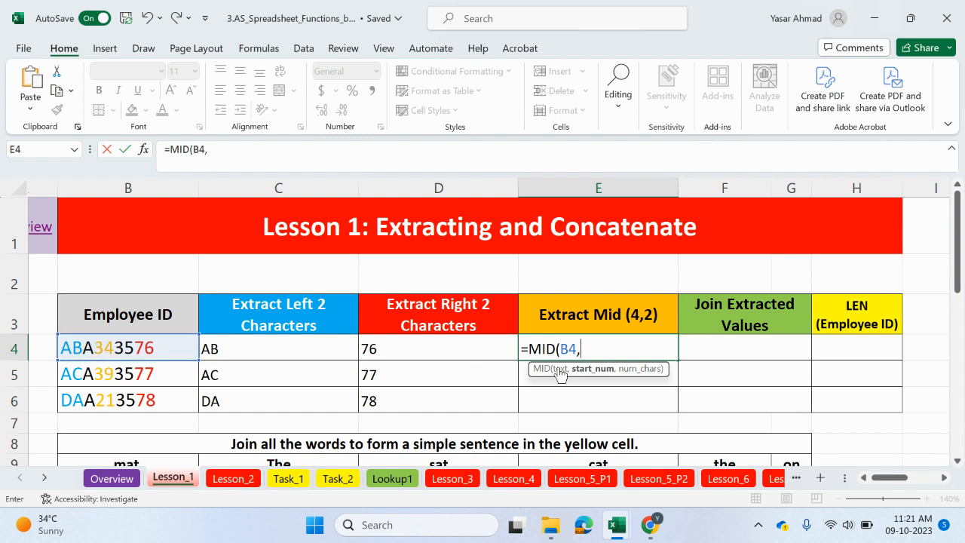
type("4")
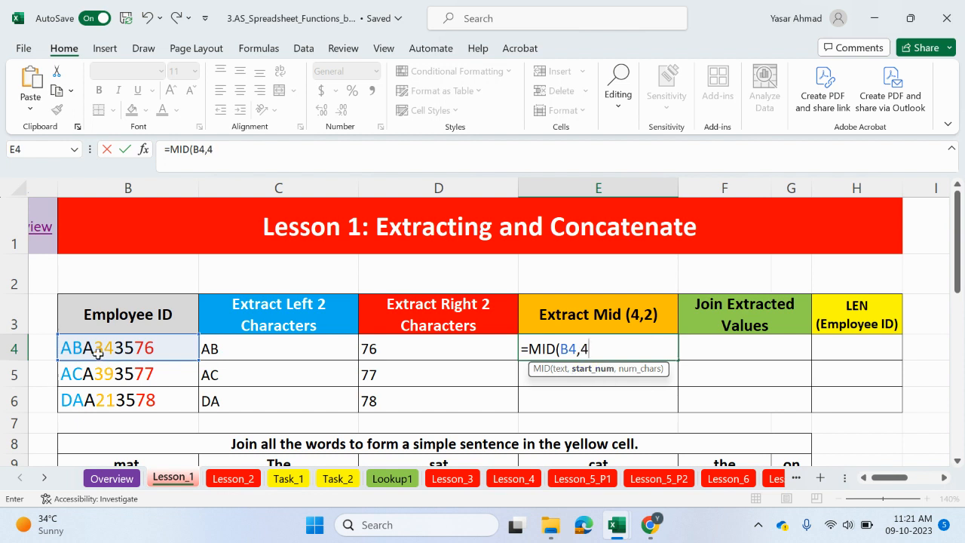
mouse_move(630, 377)
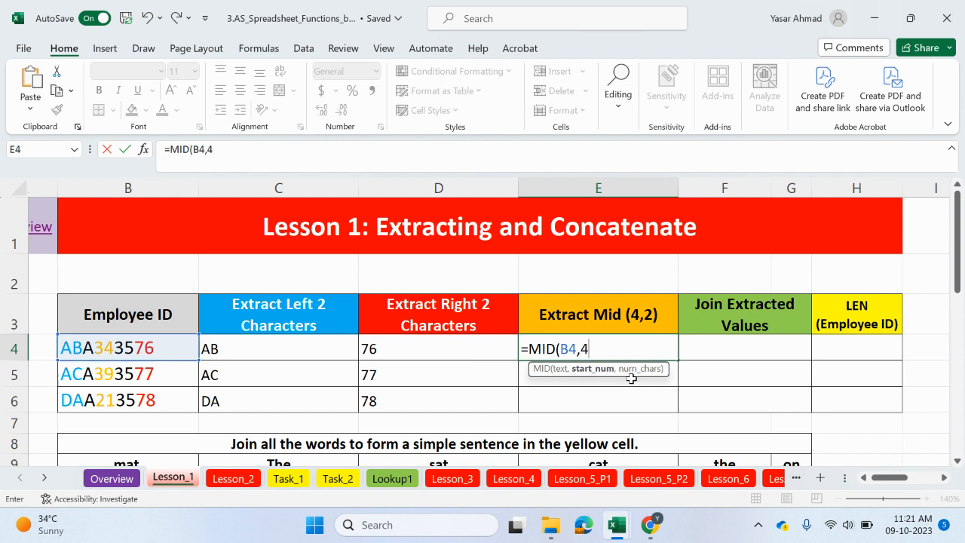
type(",")
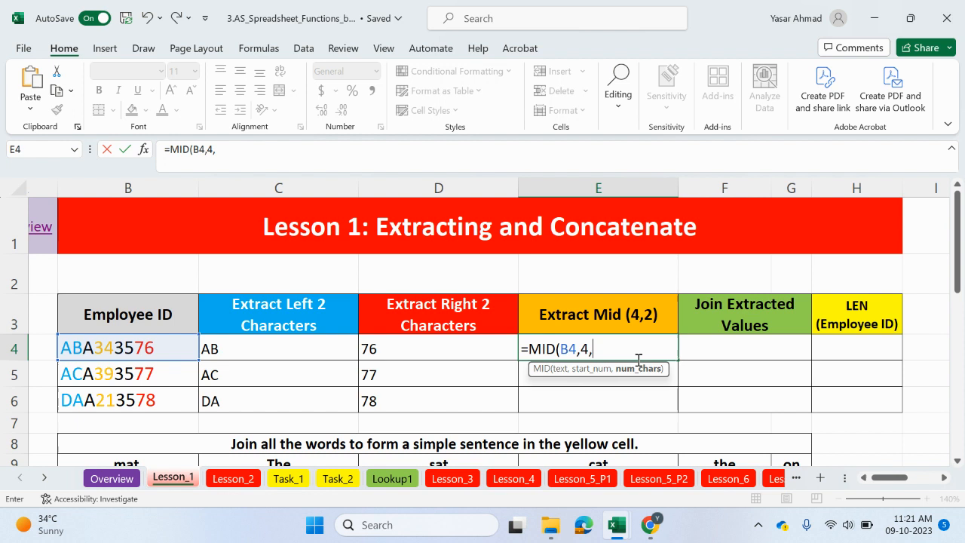
mouse_move(739, 399)
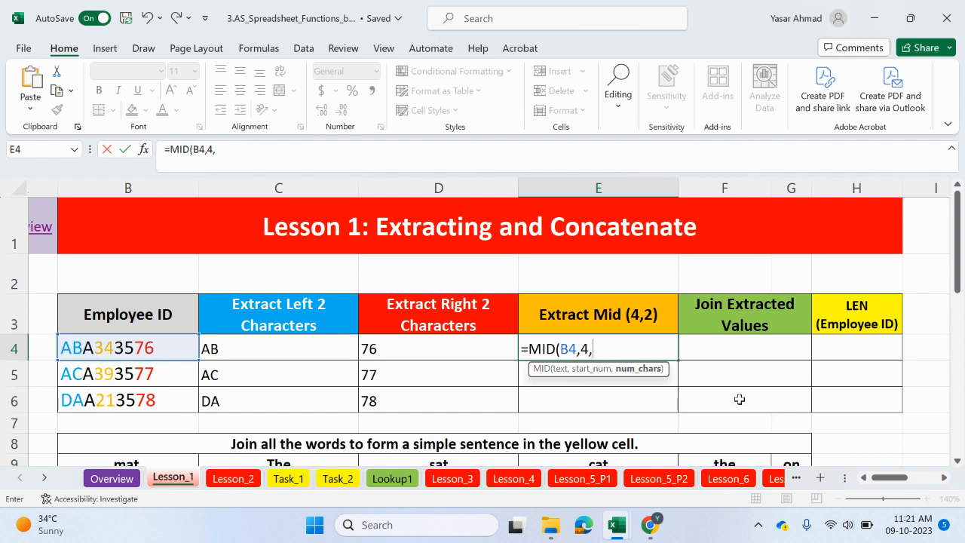
type("2)")
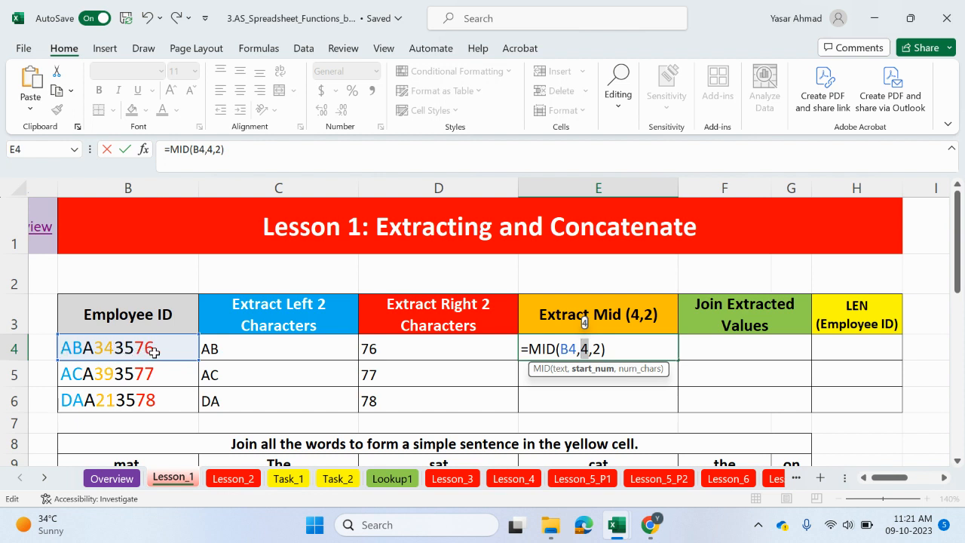
mouse_move(592, 365)
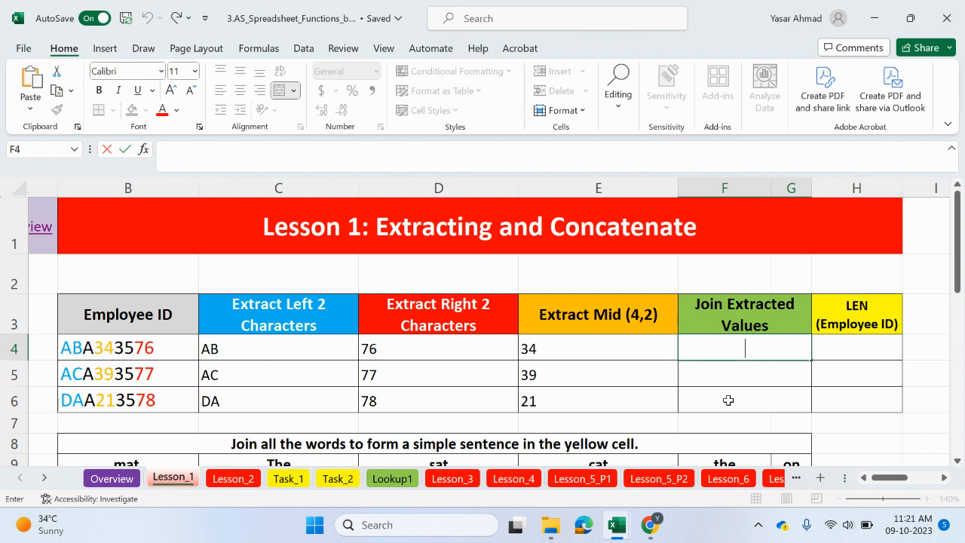
- Join C4, D4 and E4 in F4 with =C4&D4&E4, showing AB7634
type("=C4")
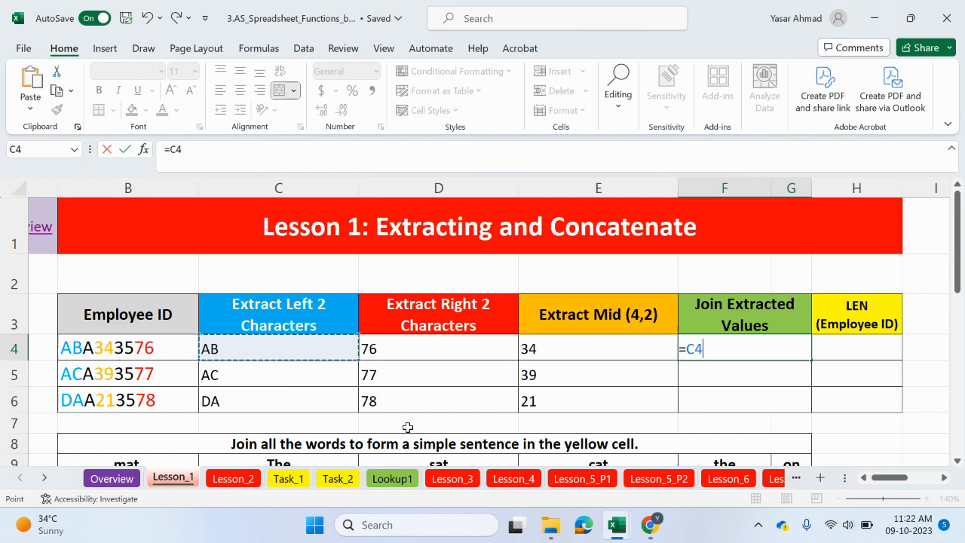
scroll("down", 3)
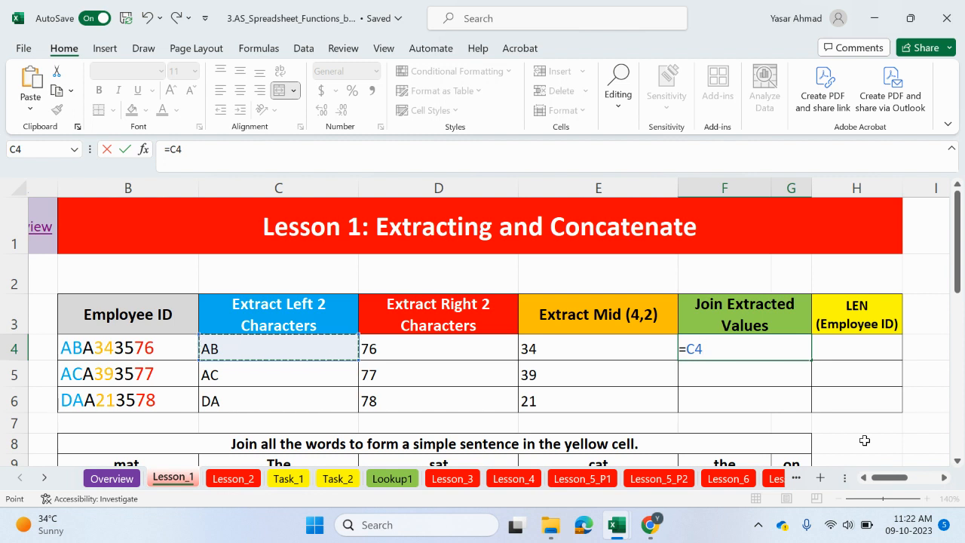
type("&D4")
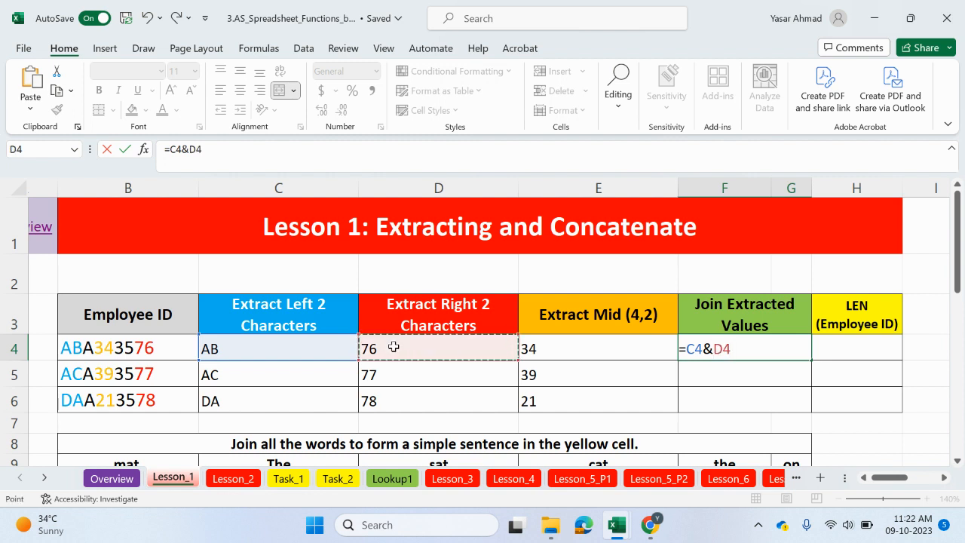
left_click(598, 347)
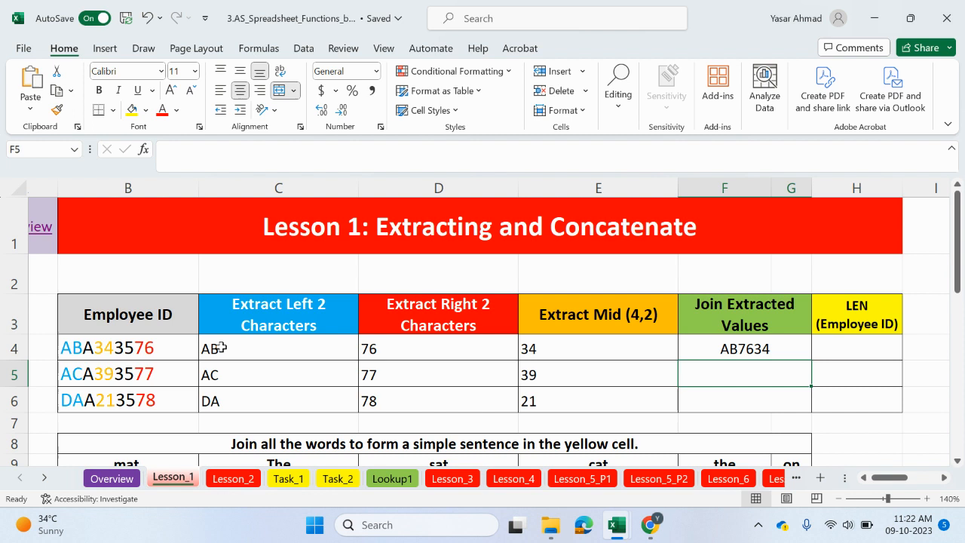
left_click(744, 348)
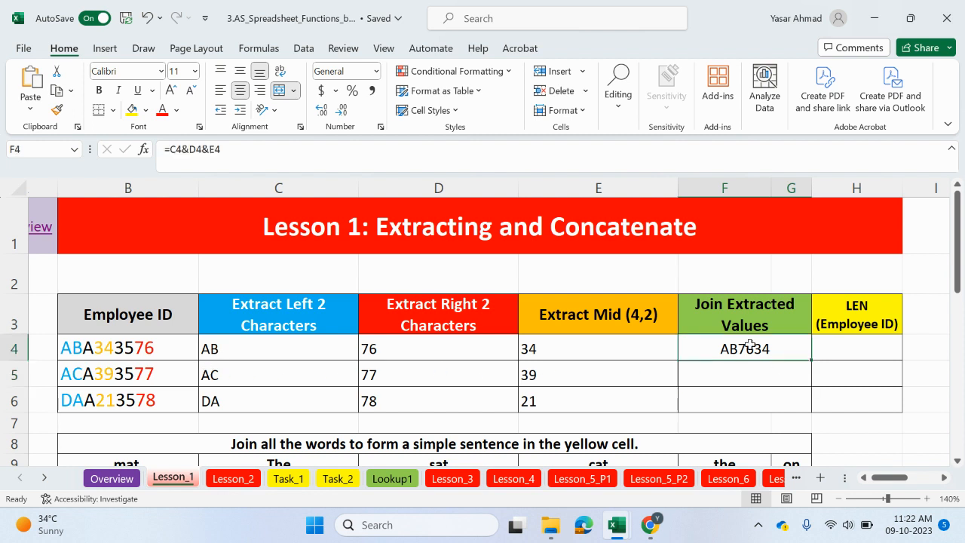
- Edit F4 to insert "--" after C4 and confirm the formula
double_click(744, 348)
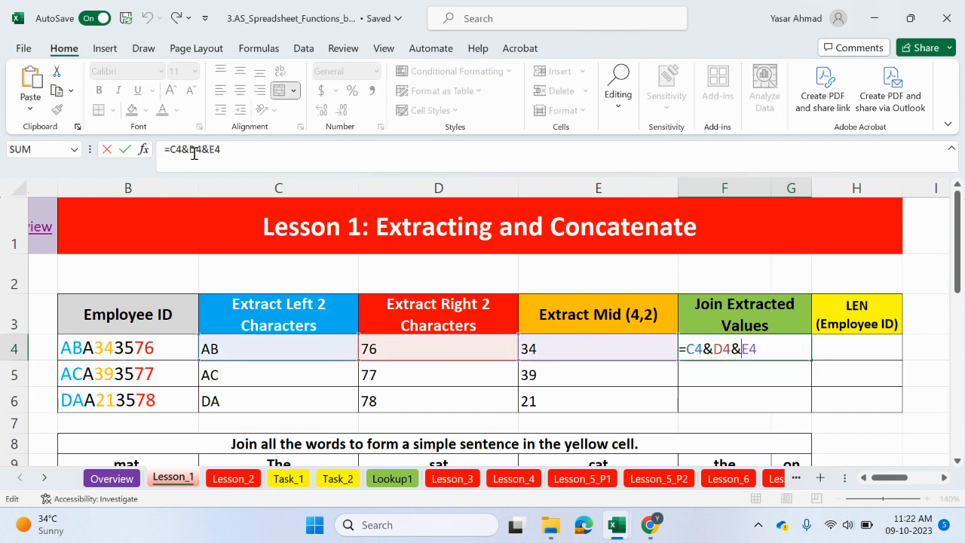
type("\"")
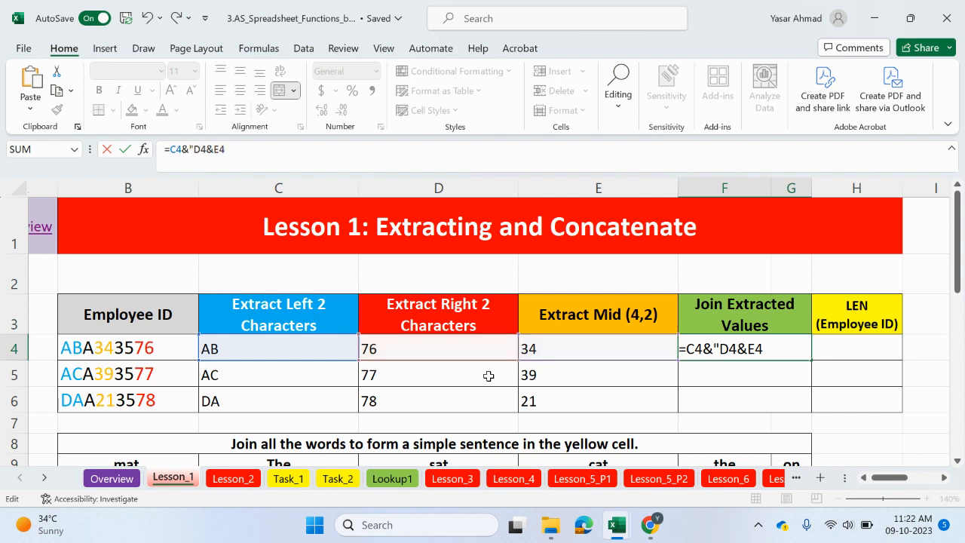
mouse_move(716, 370)
type(" \"&")
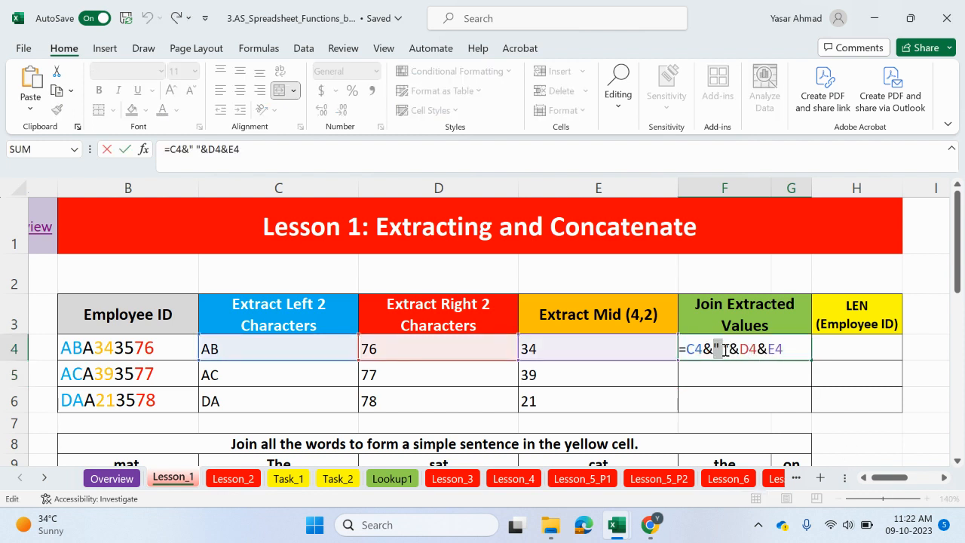
type("--F6")
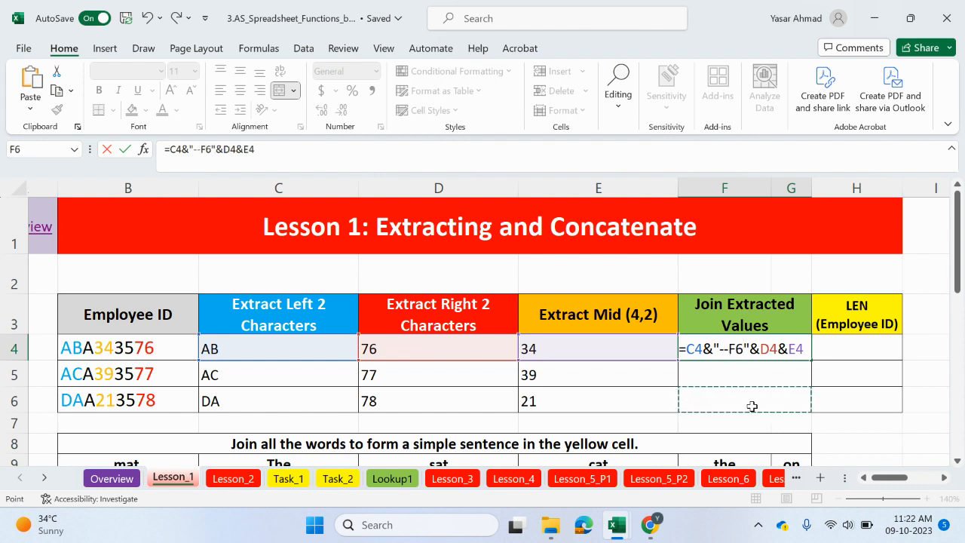
key("Enter")
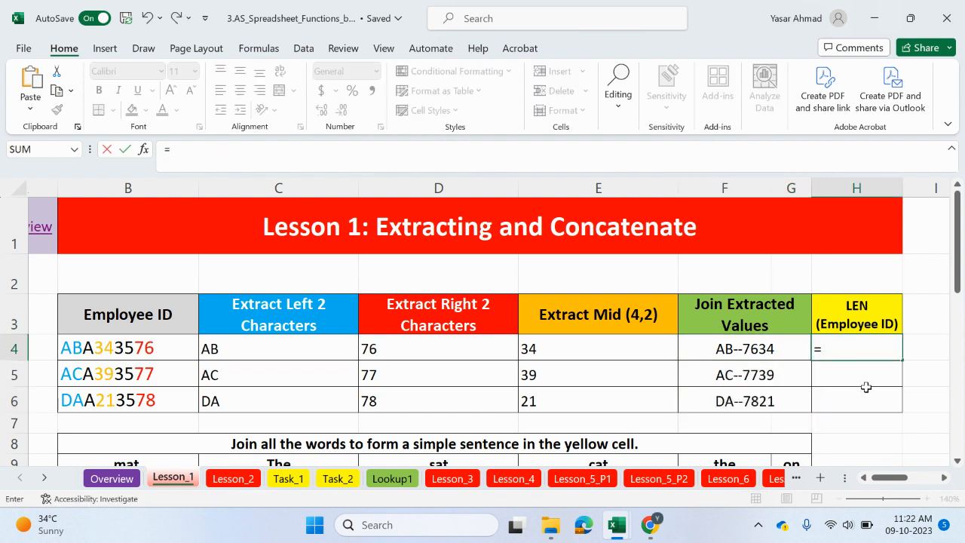
- Enter =LEN(B4) in H4 to count the Employee ID's 9 characters
type("=")
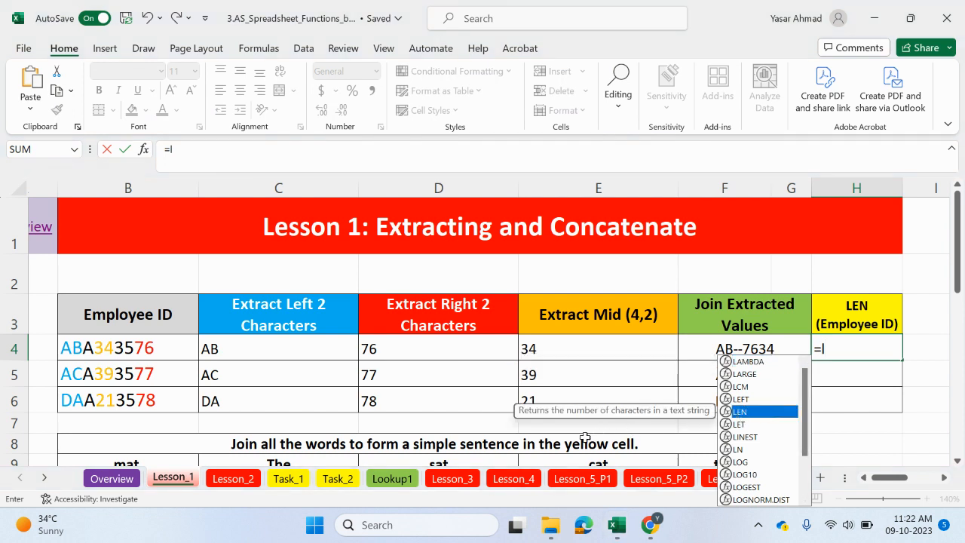
mouse_move(747, 419)
type("LEN(")
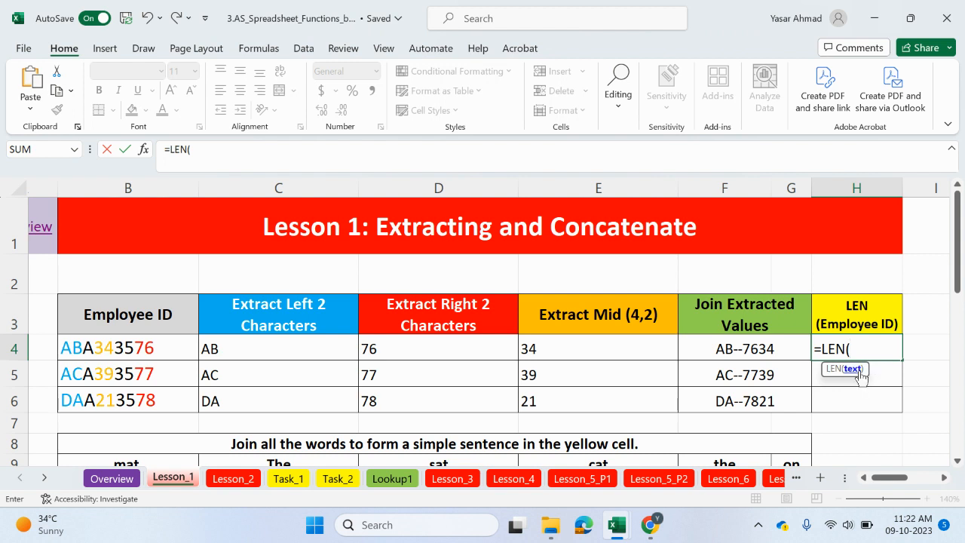
left_click(128, 348)
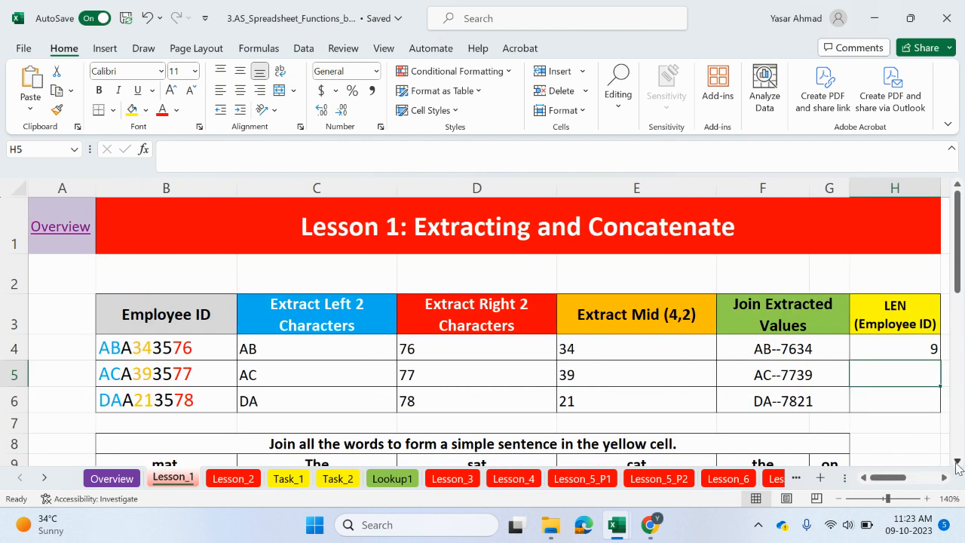
scroll("down", 3)
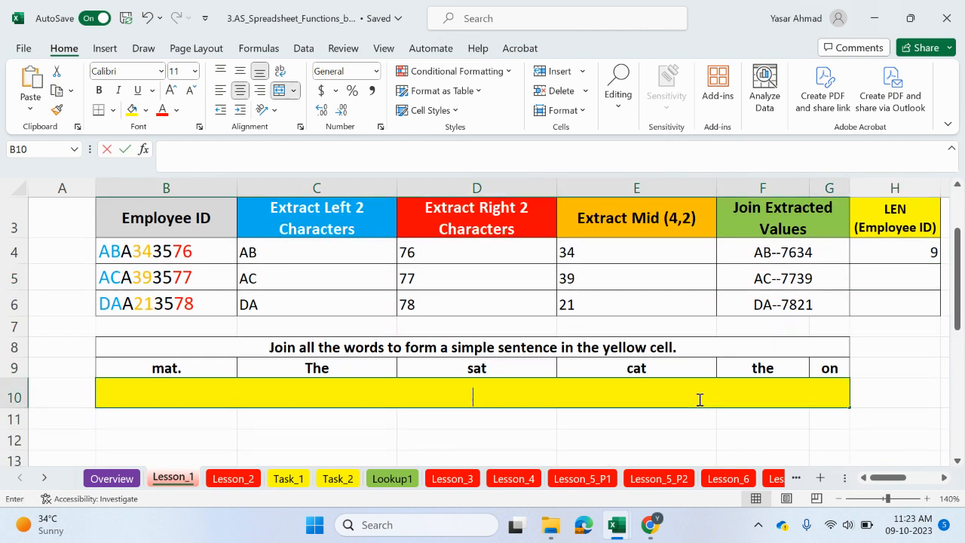
- Type =con in yellow cell B10 to bring up CONCATENATE
type("=con")
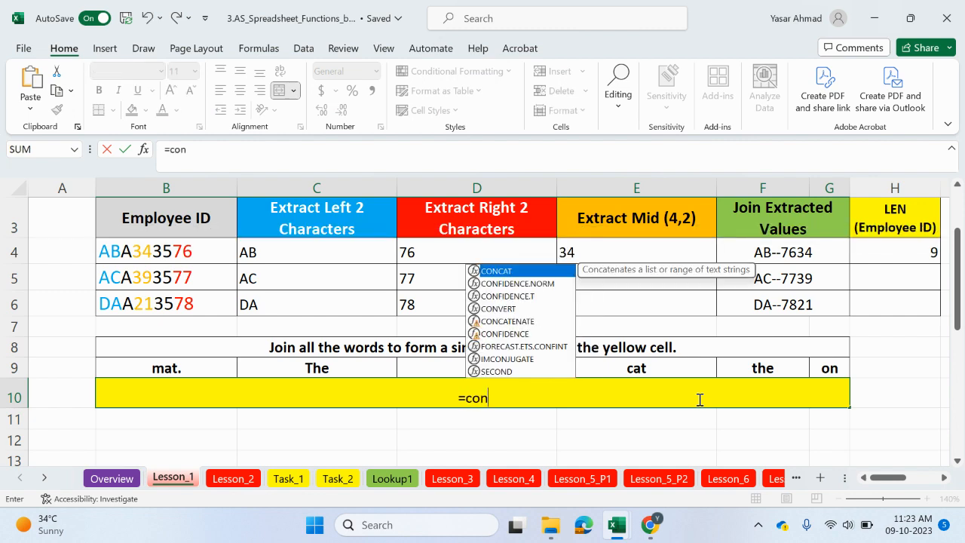
mouse_move(545, 282)
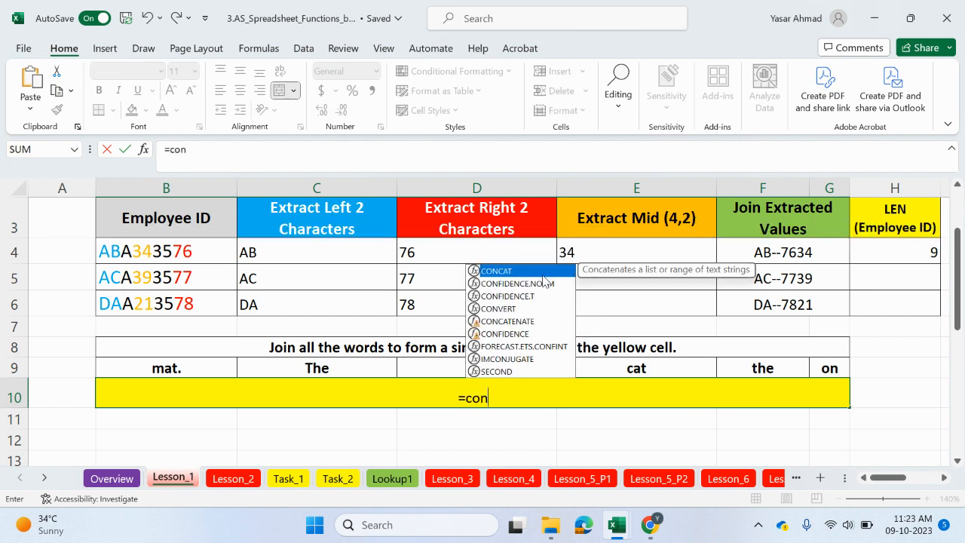
mouse_move(519, 324)
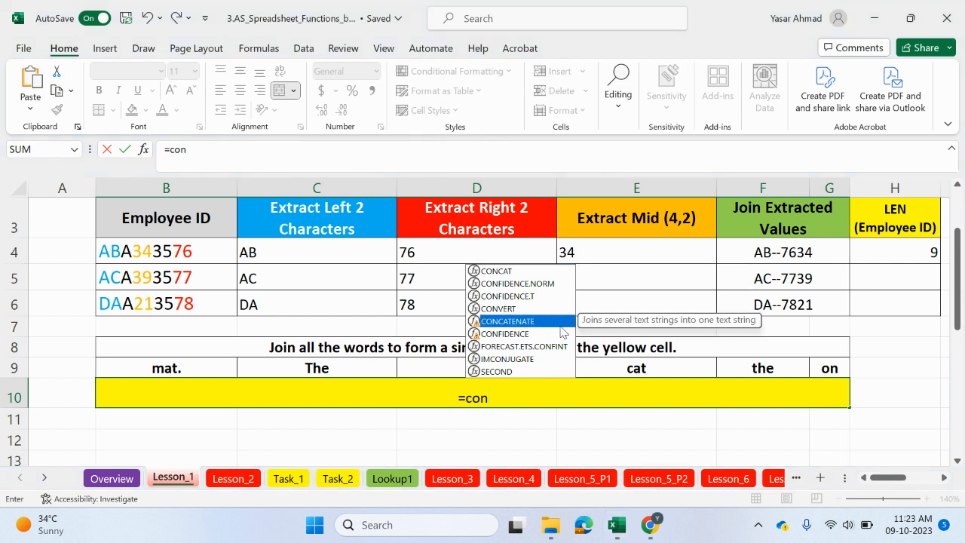
mouse_move(692, 329)
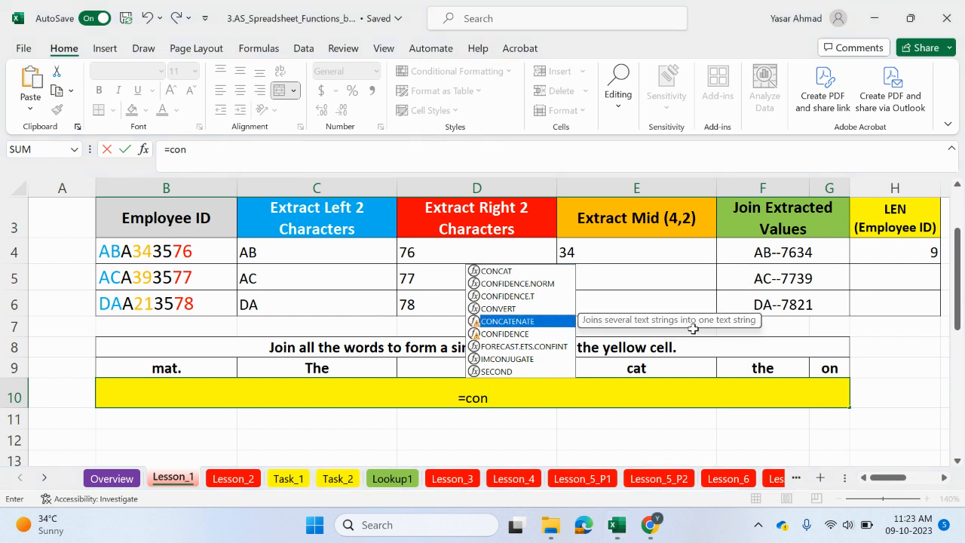
mouse_move(496, 271)
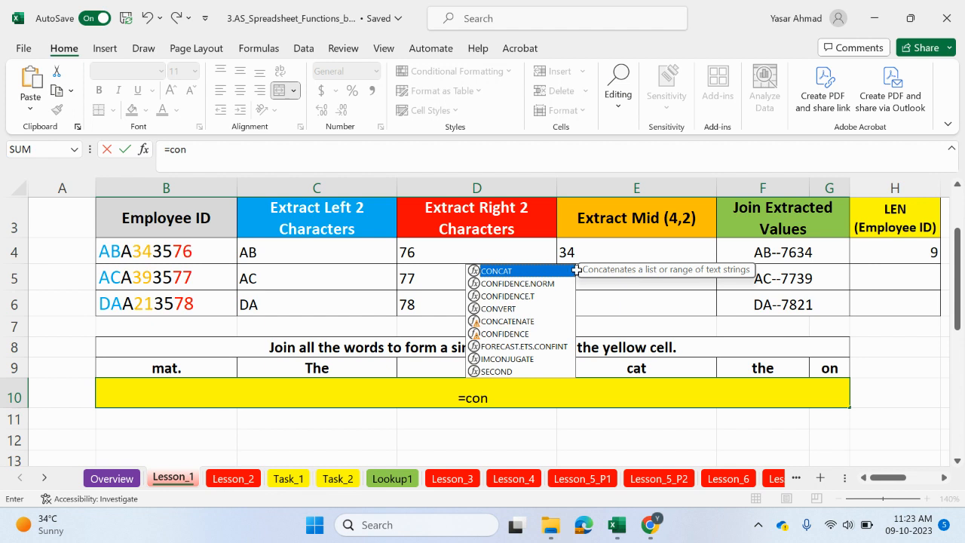
mouse_move(650, 285)
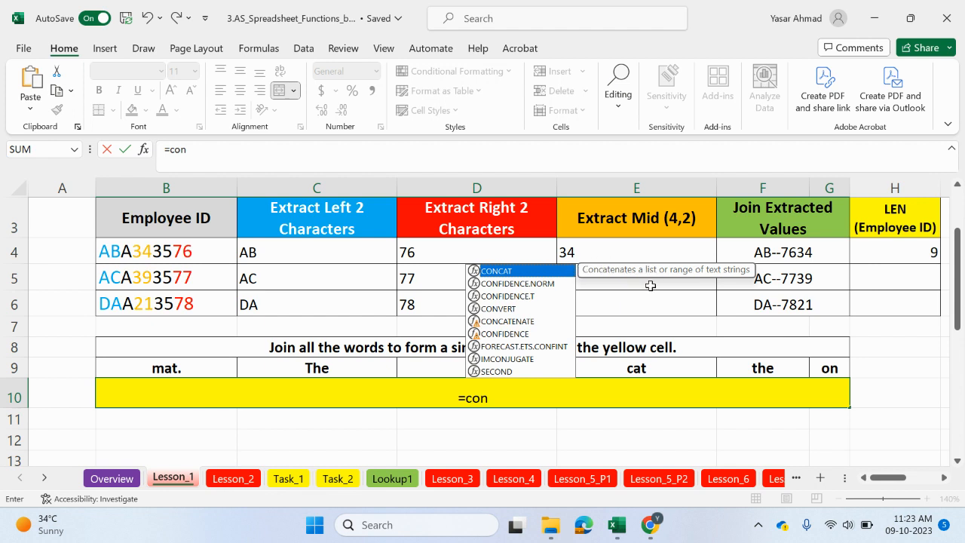
mouse_move(737, 283)
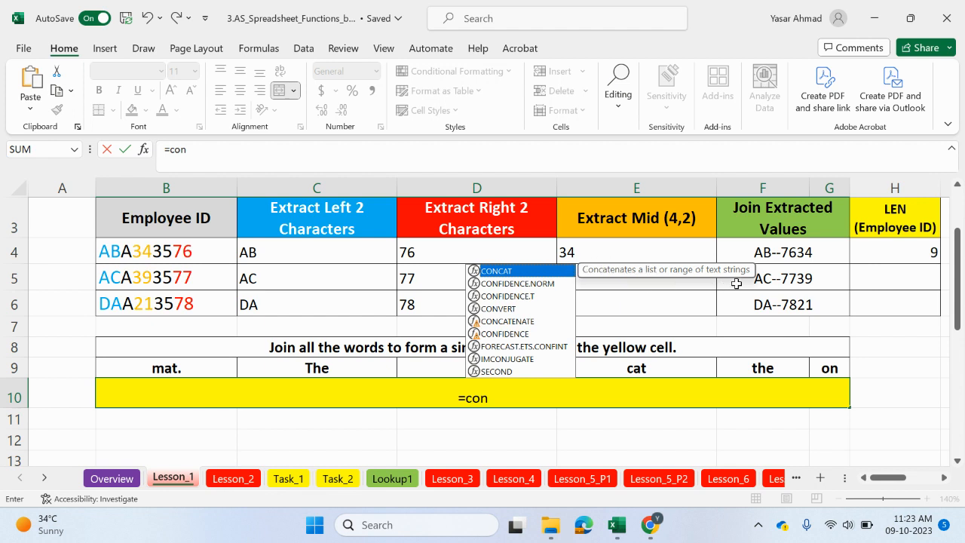
mouse_move(503, 334)
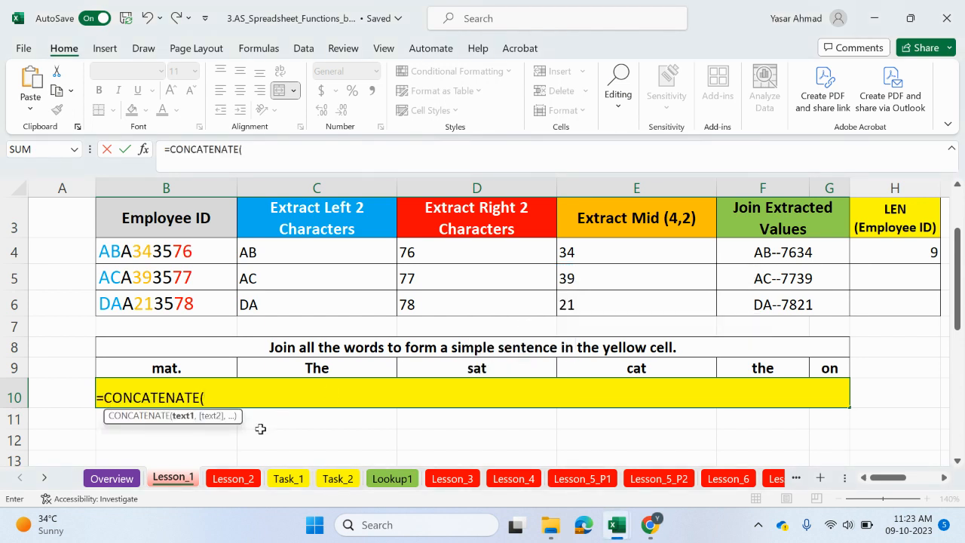
mouse_move(201, 373)
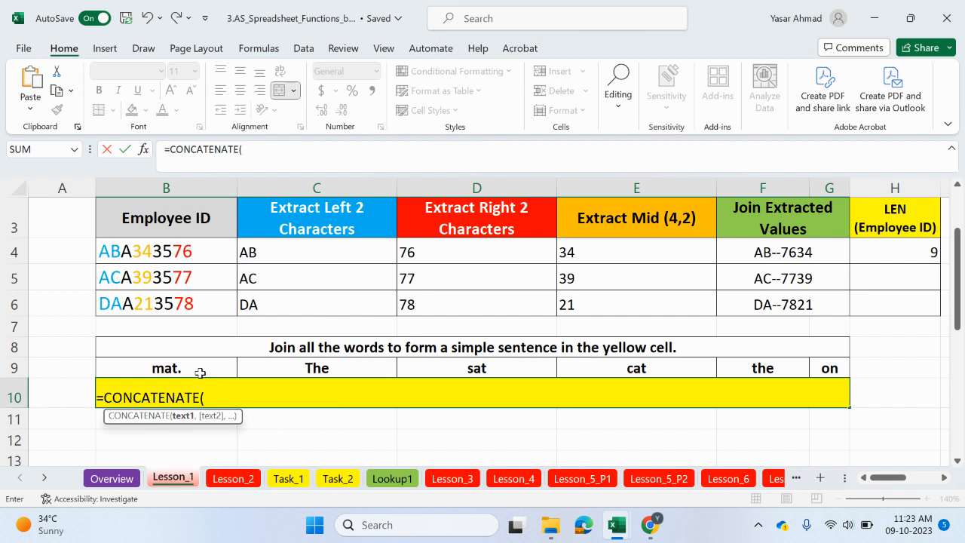
mouse_move(391, 365)
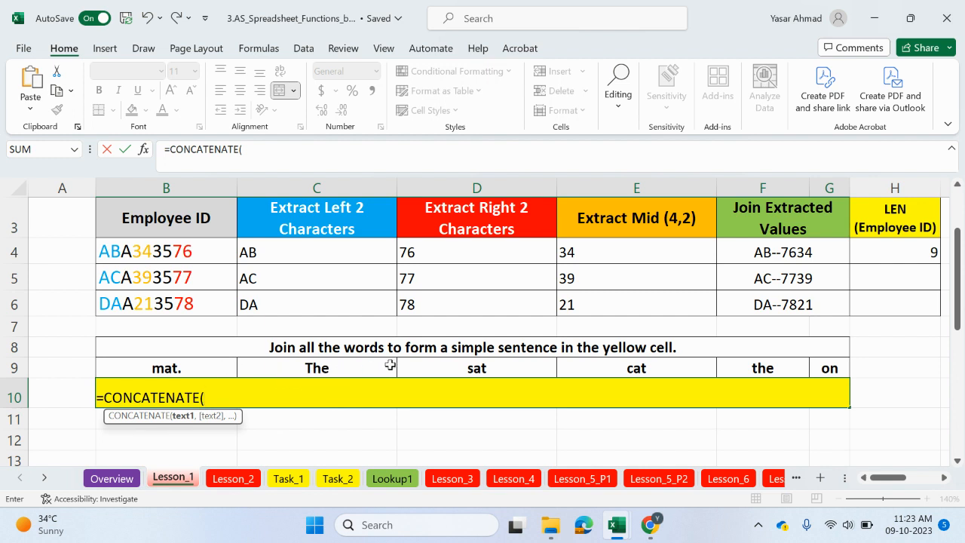
mouse_move(349, 371)
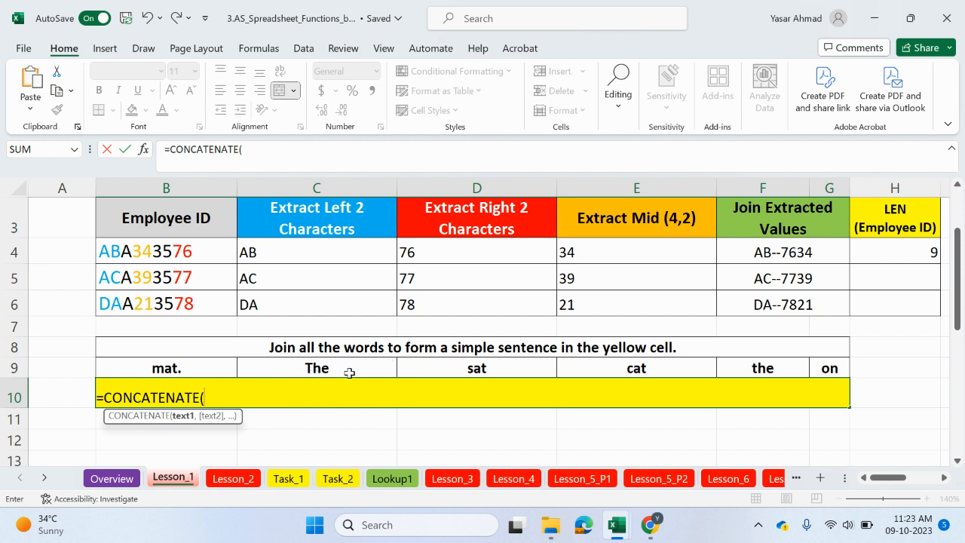
mouse_move(788, 373)
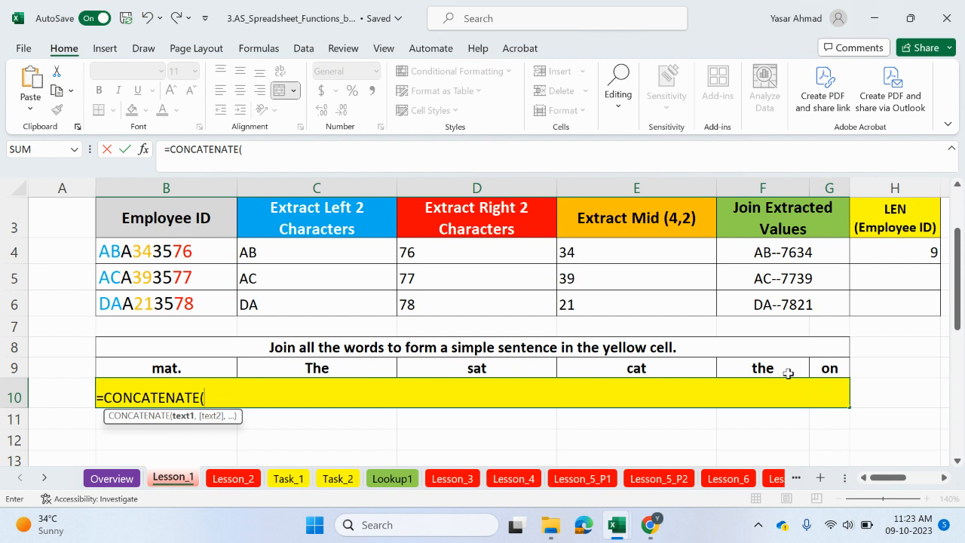
- Add the words The, cat, sat and on to the CONCATENATE formula
left_click(316, 368)
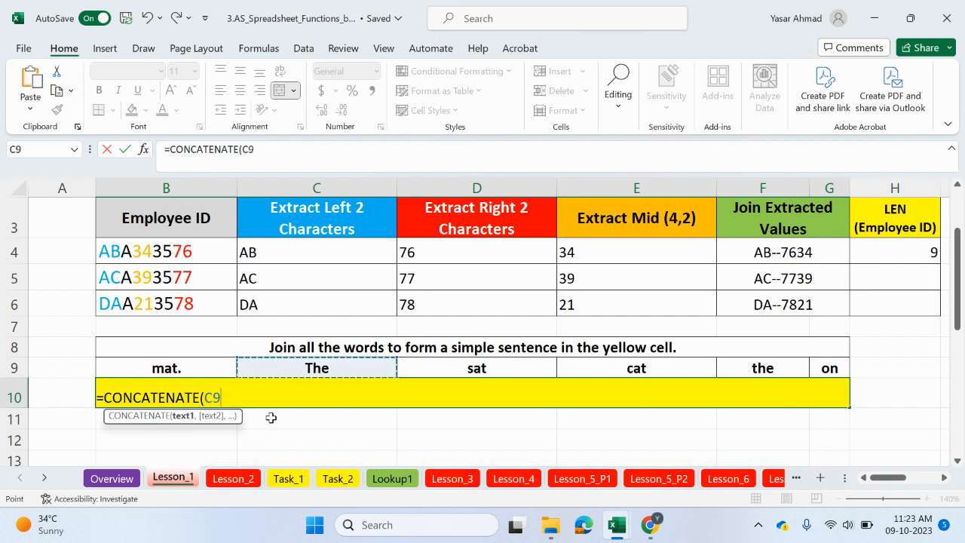
type(",")
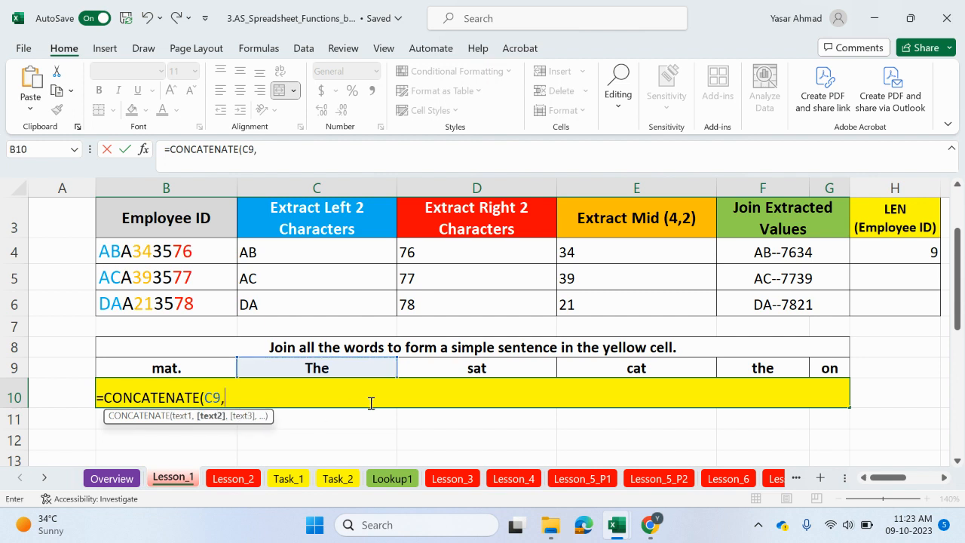
left_click(636, 368)
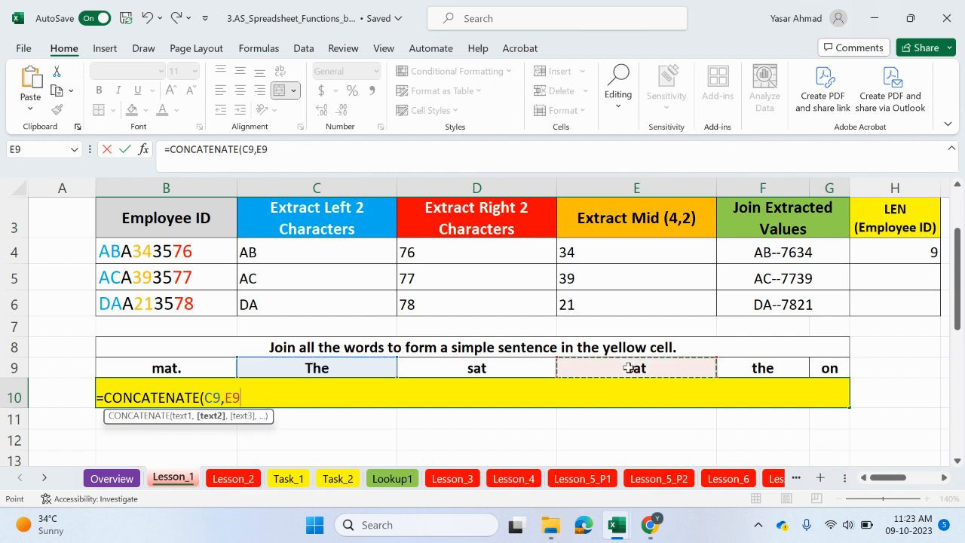
left_click(476, 367)
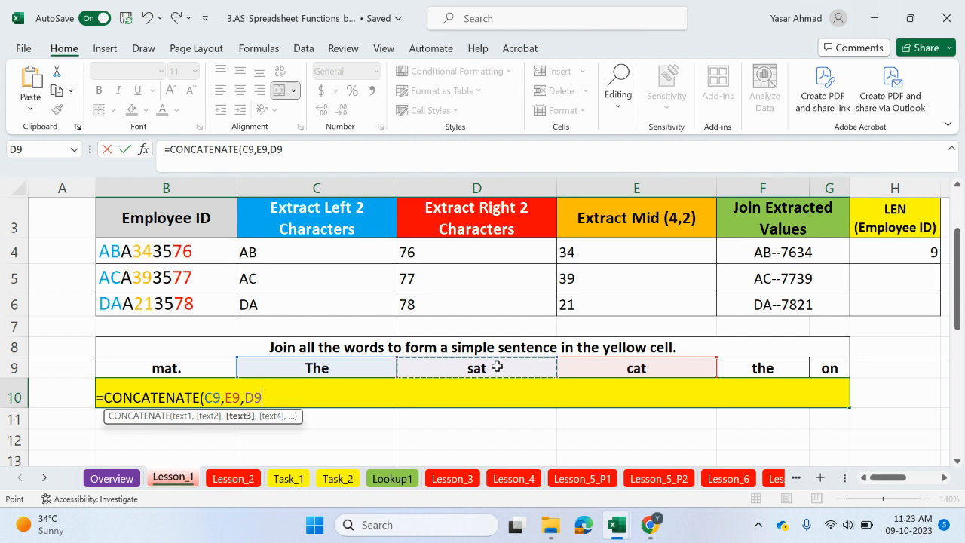
left_click(829, 368)
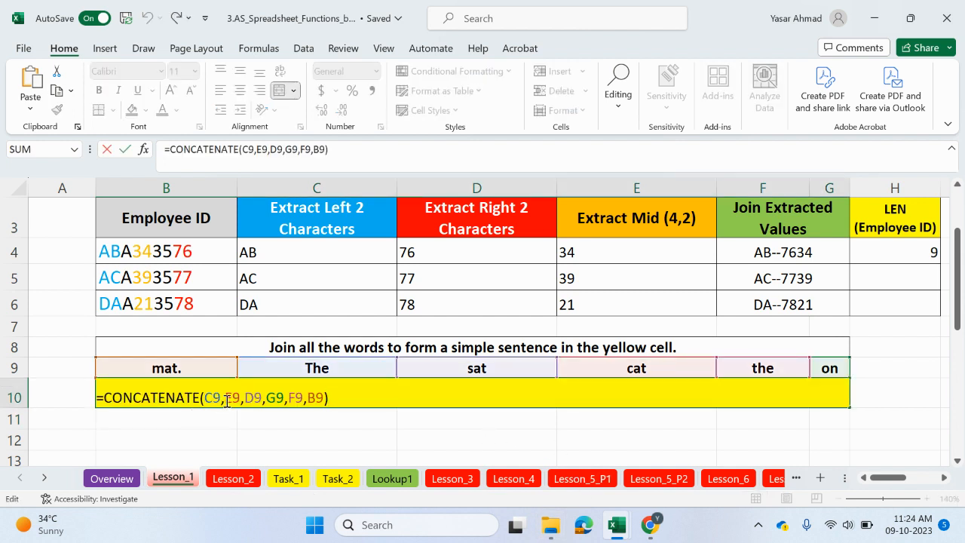
- Add " " space separators between the word references so the cell reads 'The cat sat on the mat.'
type("\"")
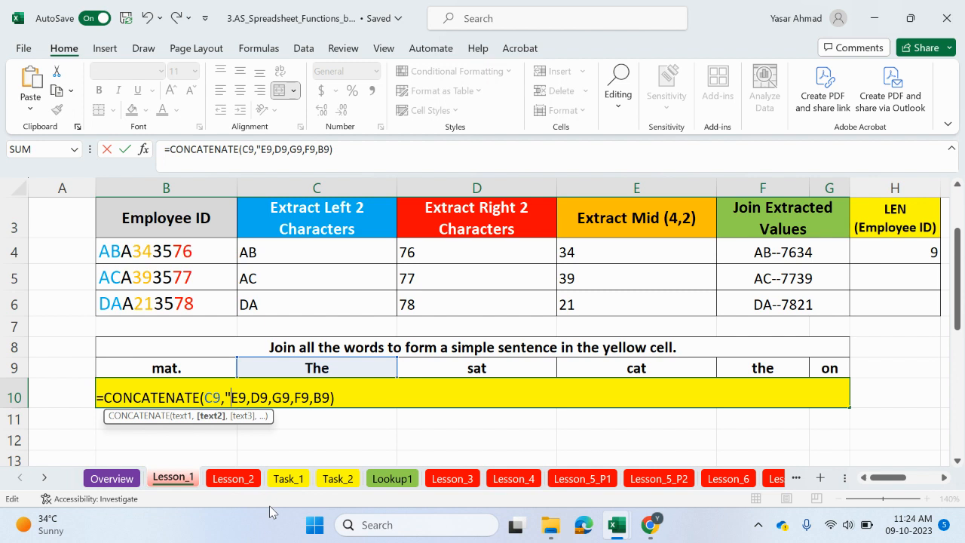
type("\" \"")
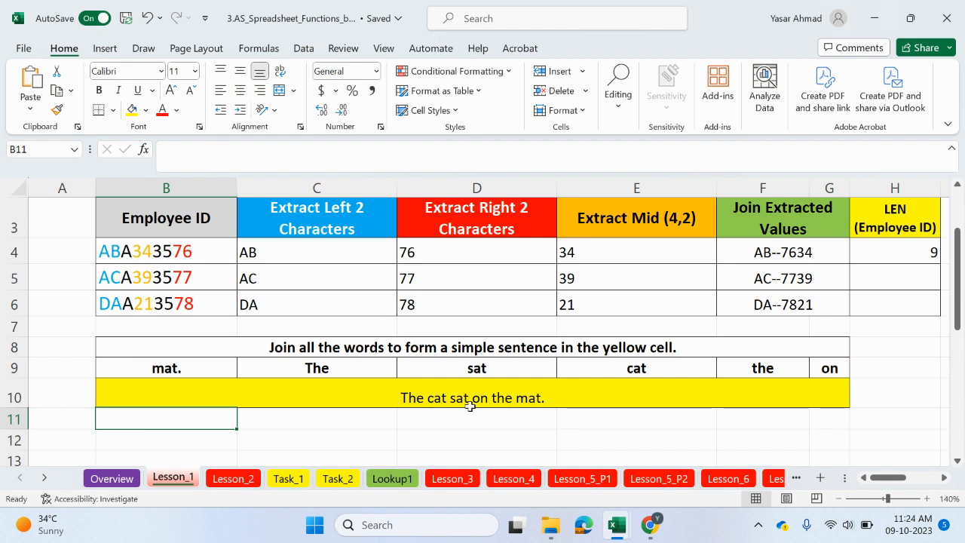
- Replace 'The' in C9 with 'bsgjhjsg' to show the joined sentence updating
left_click(316, 367)
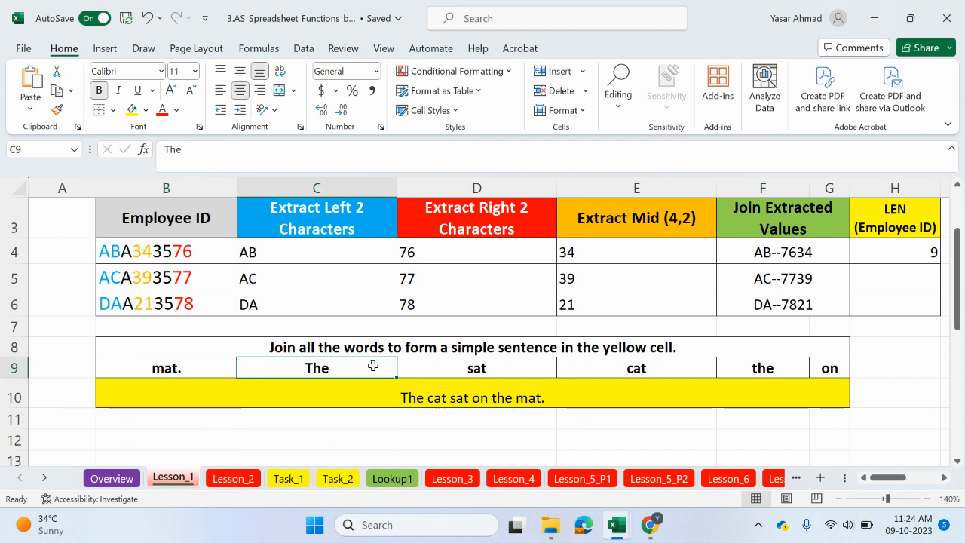
type("bsgjhjsg")
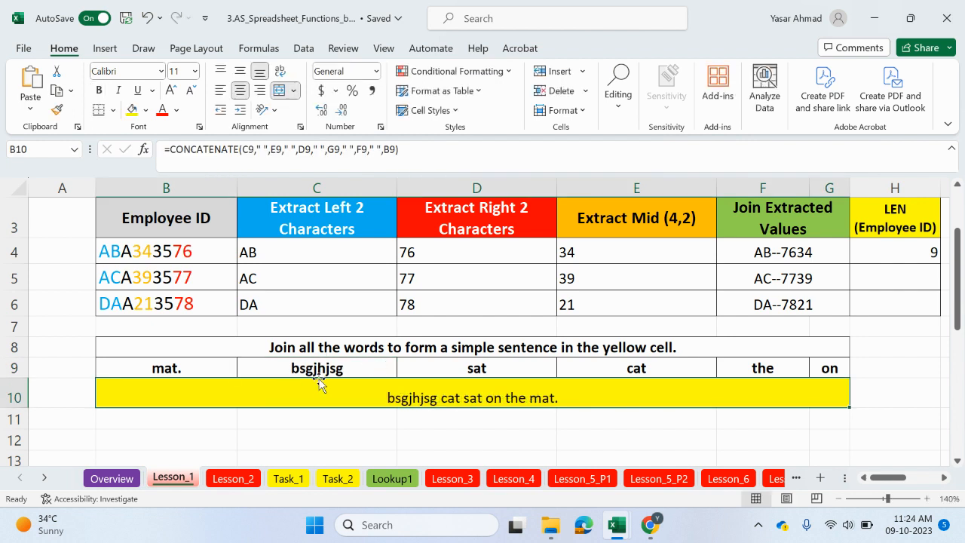
mouse_move(398, 409)
type("The")
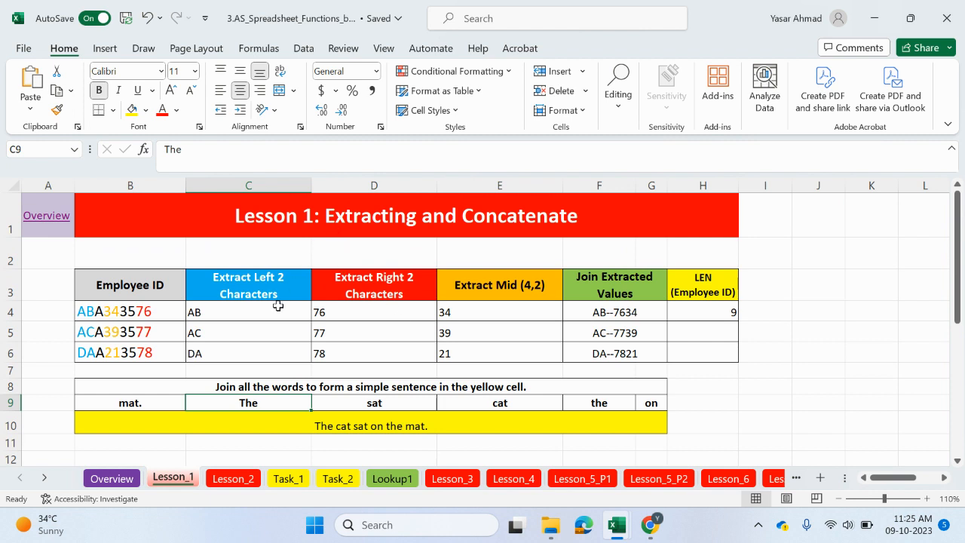
mouse_move(505, 289)
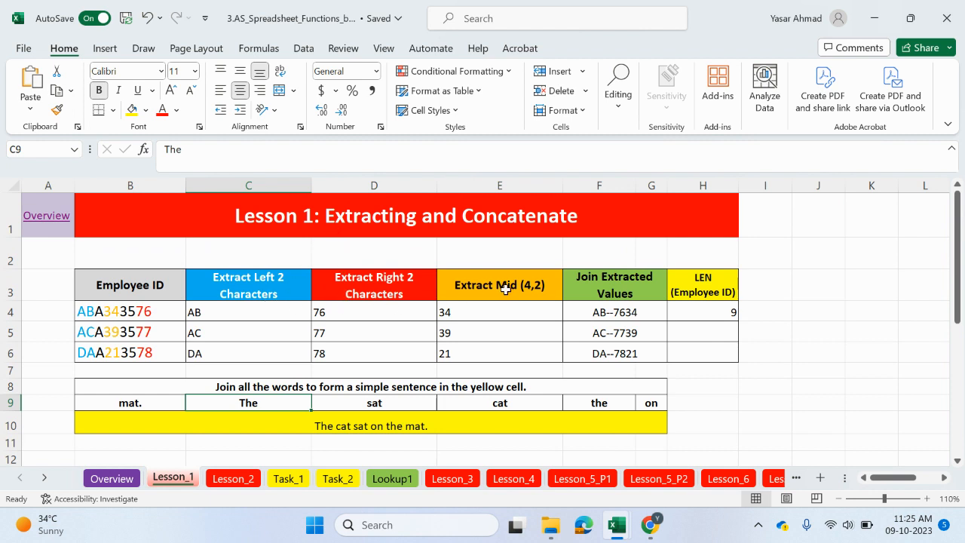
- Open the AB--7634 entry in Join Extracted Values for editing and clear it
left_click(614, 285)
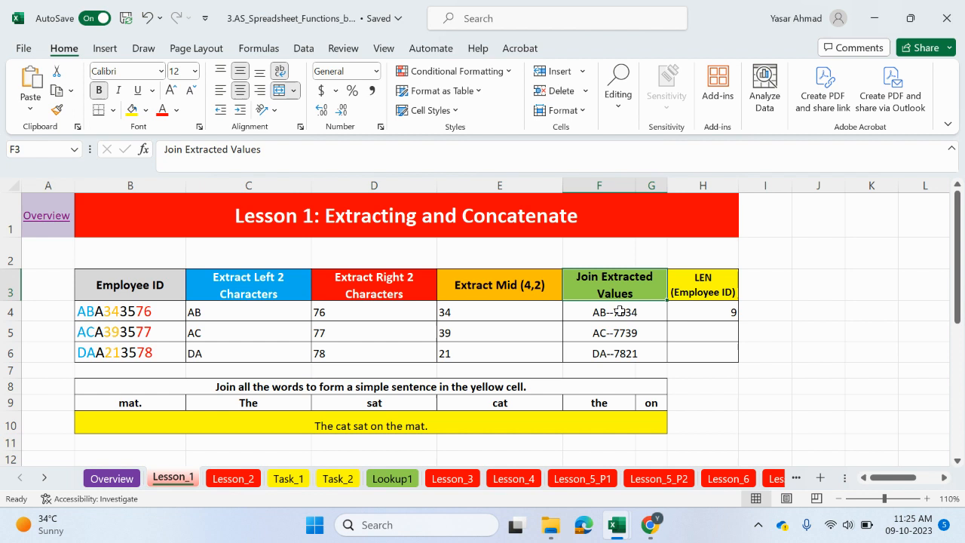
double_click(614, 311)
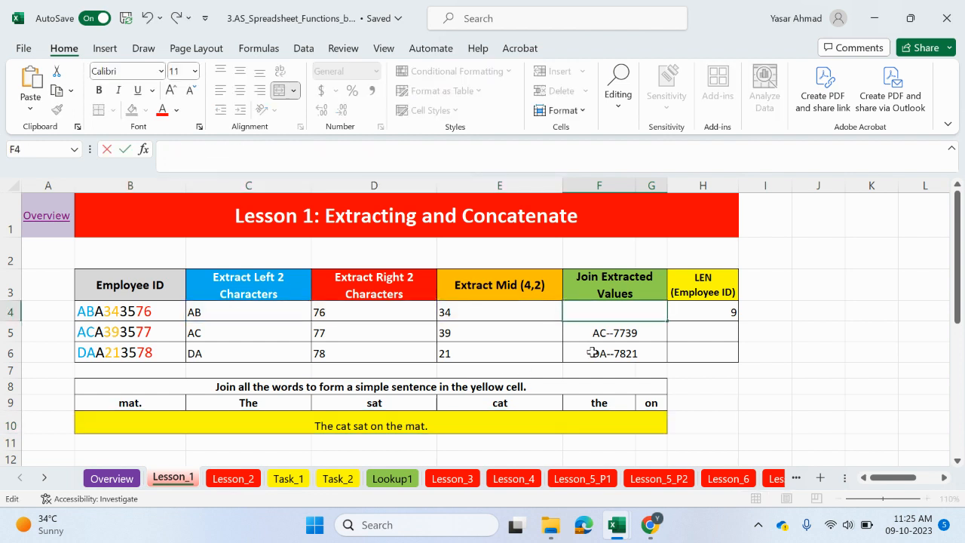
- Build a CONCAT formula joining each row's parts and fill it down, giving AB76 34, AC77 39, DA78 21
type("=con")
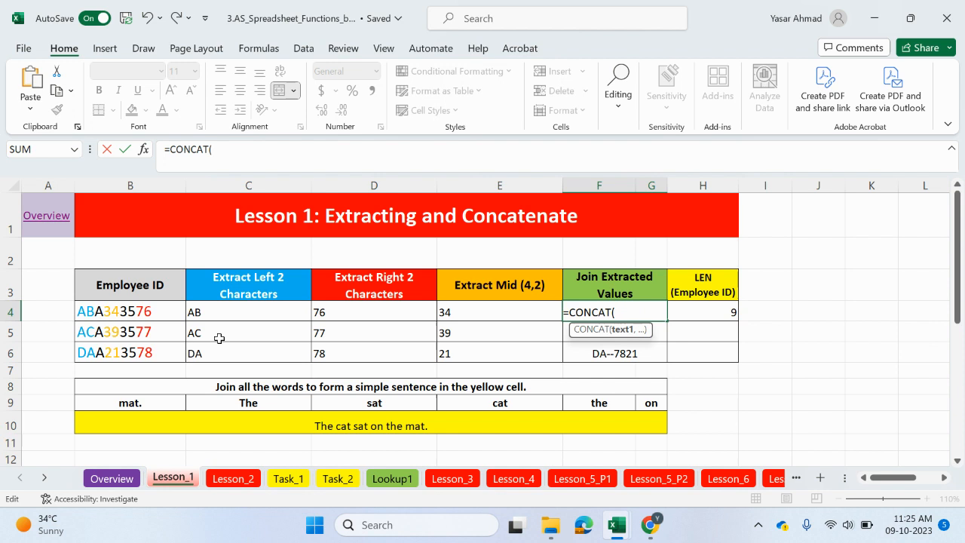
left_click(248, 311)
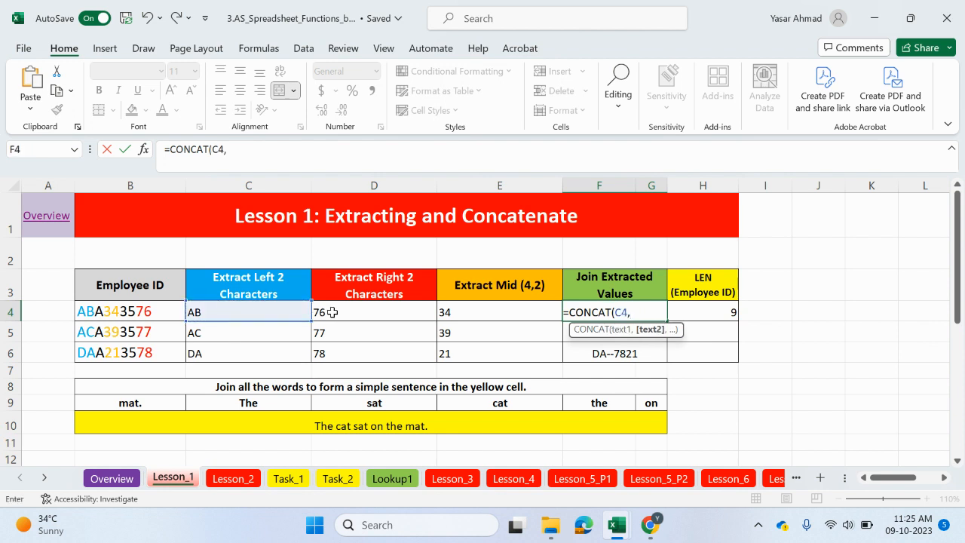
left_click(374, 311)
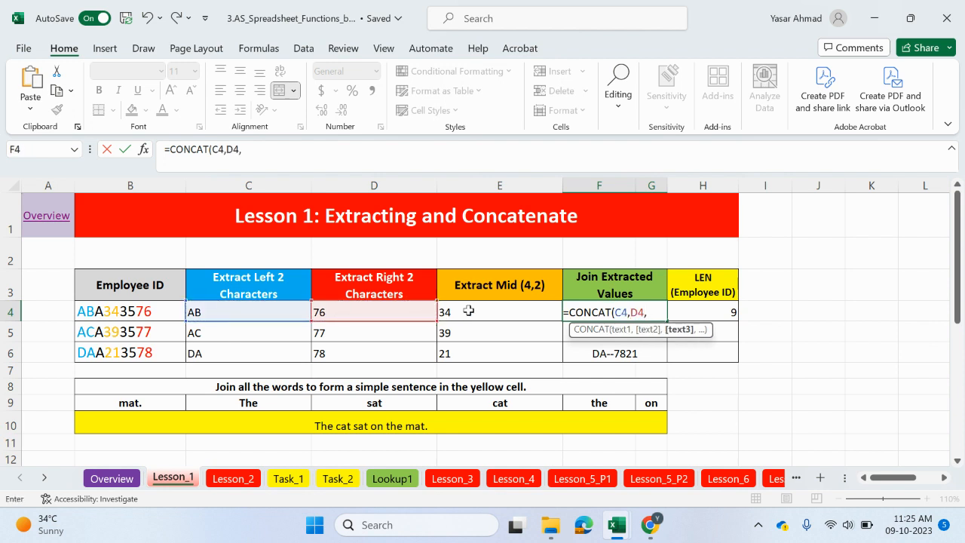
type("\" \"")
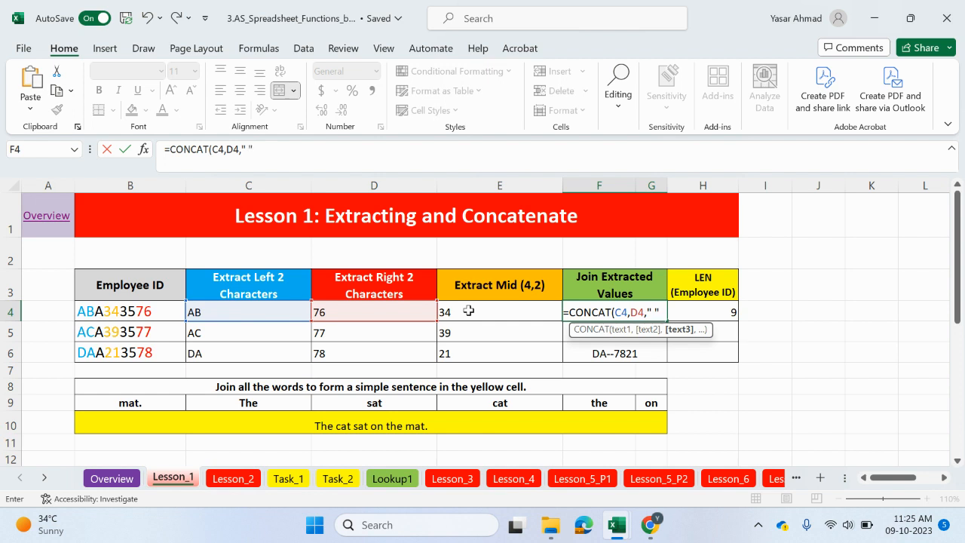
type(",")
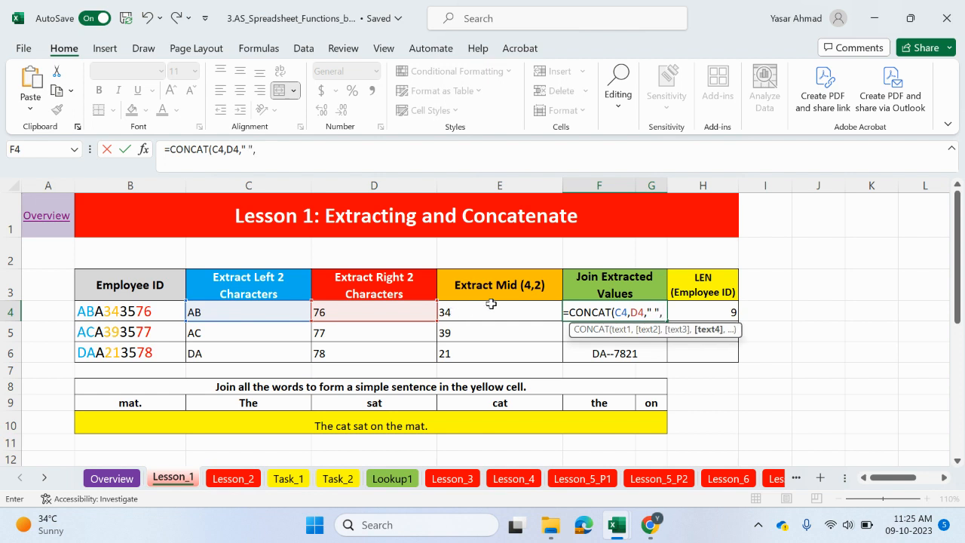
left_click(499, 311)
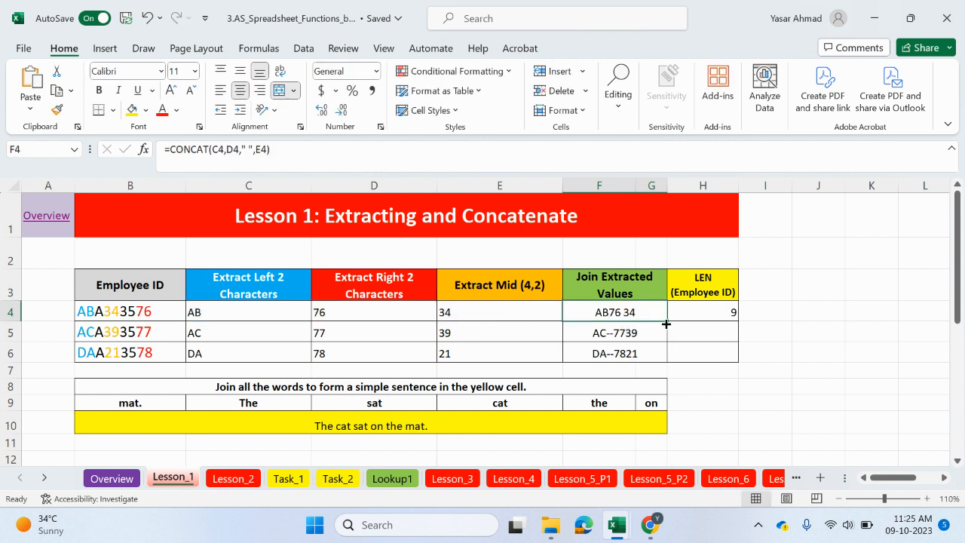
left_click_drag(614, 311, 614, 353)
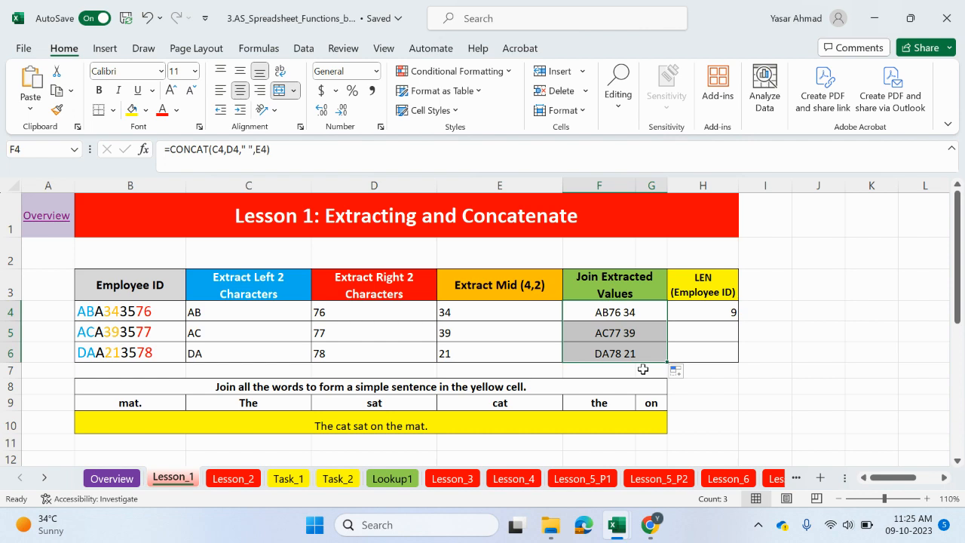
left_click(110, 478)
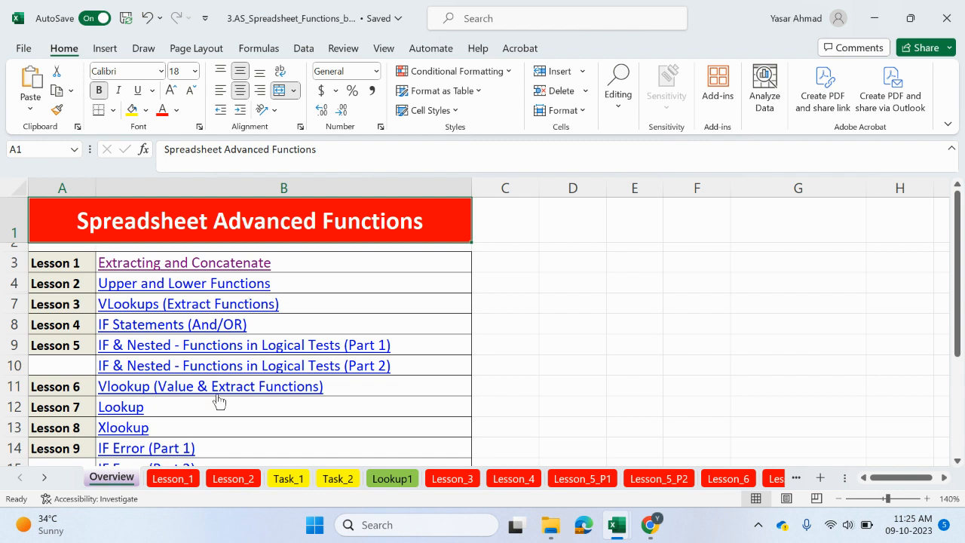
mouse_move(206, 277)
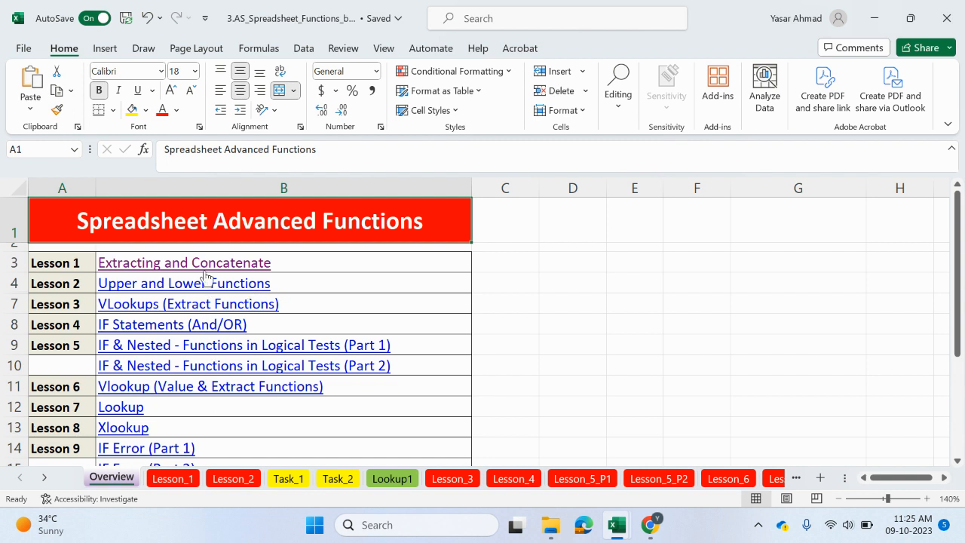